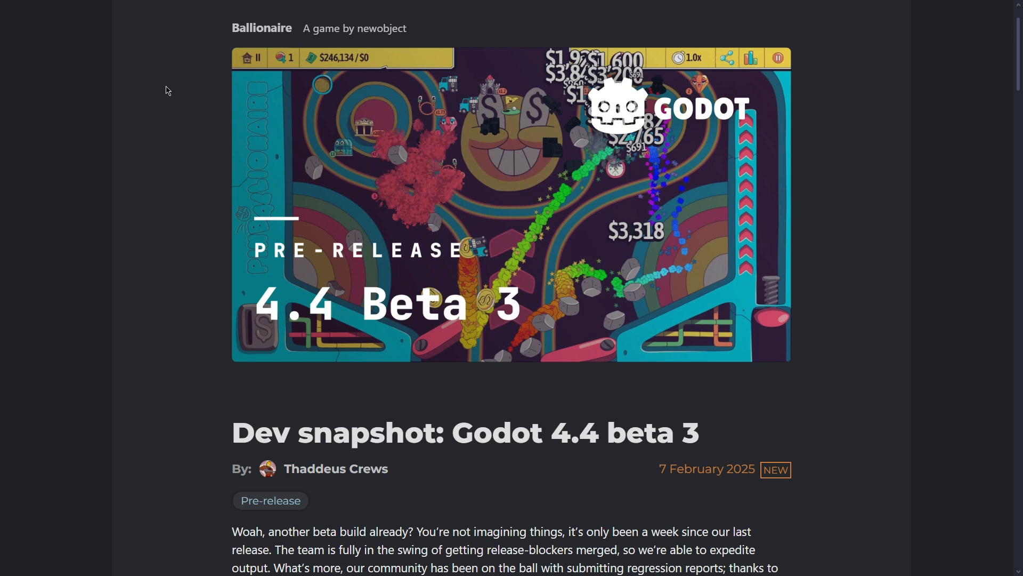
Return from the beta 3 article to the homepage and browse the Latest news list.
scroll("down", 3)
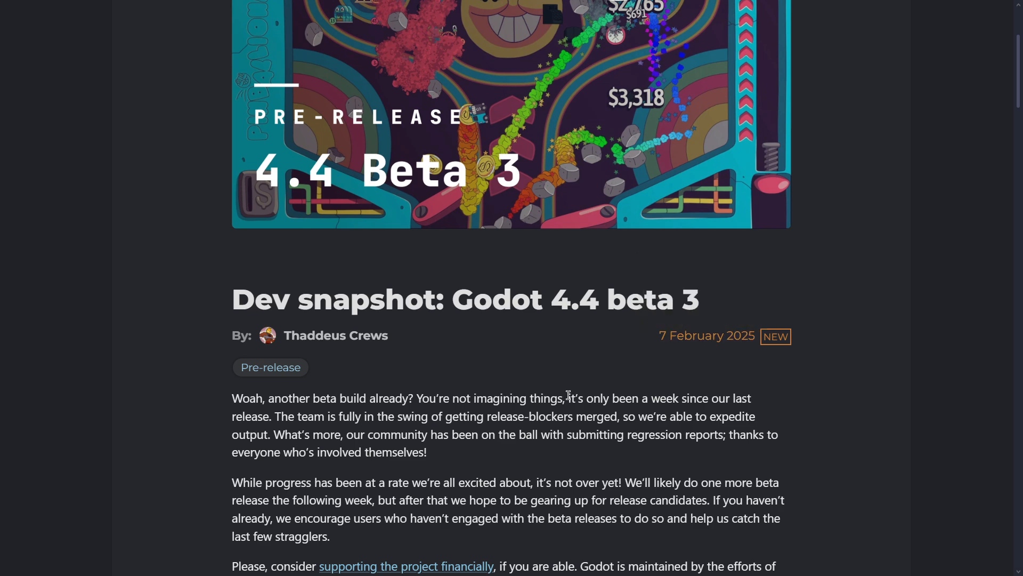
left_click_drag(566, 397, 267, 417)
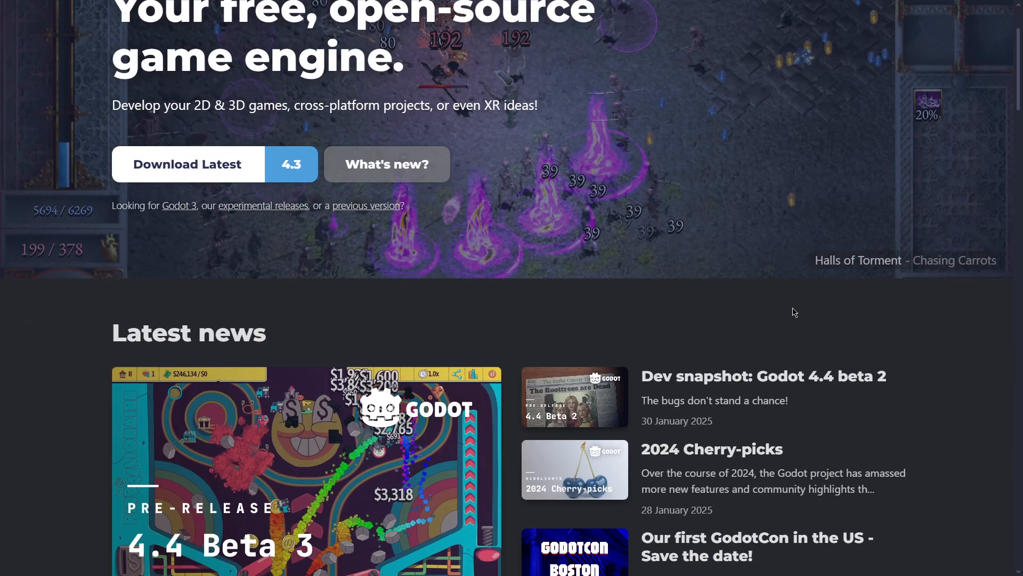
Scroll to Latest news and bring the Dev snapshot: Godot 4.4 beta 3 card into view.
scroll("down", 3)
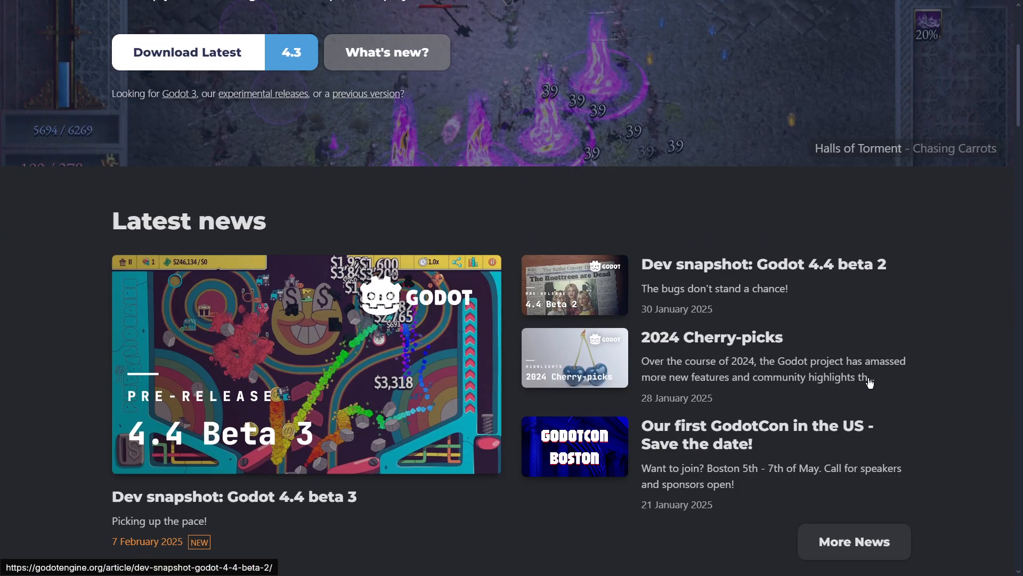
scroll("down", 3)
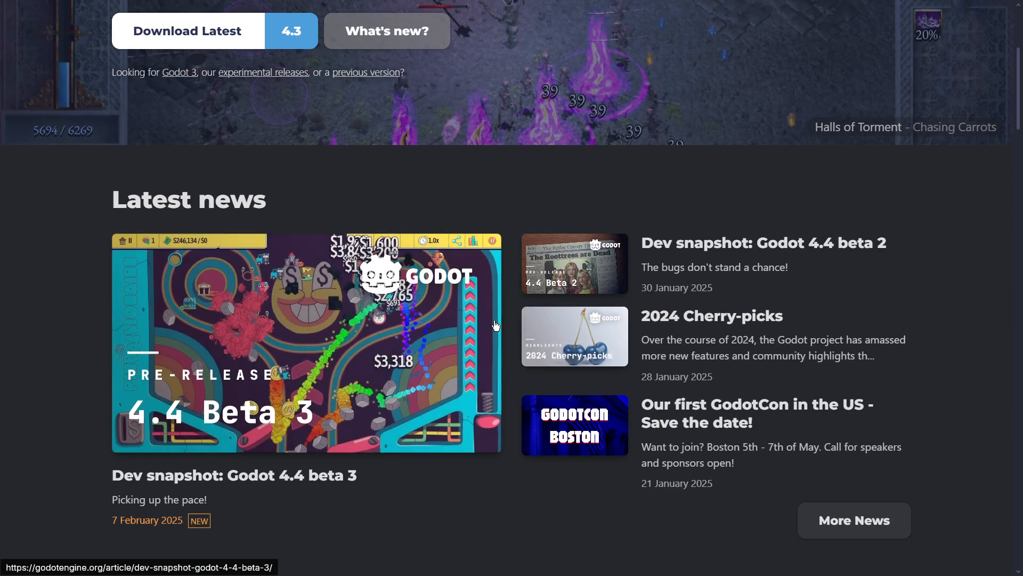
scroll("down", 3)
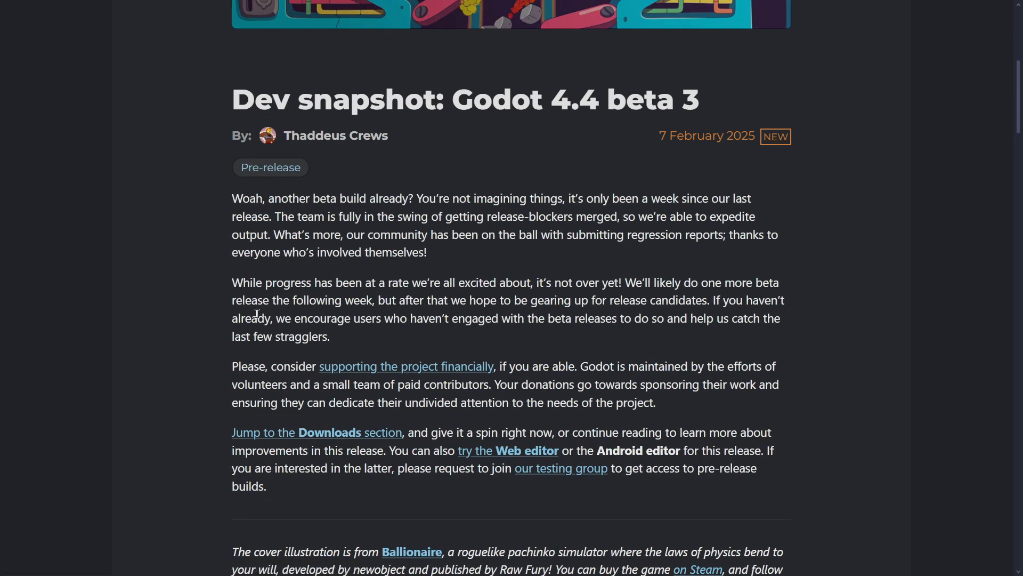
mouse_move(234, 279)
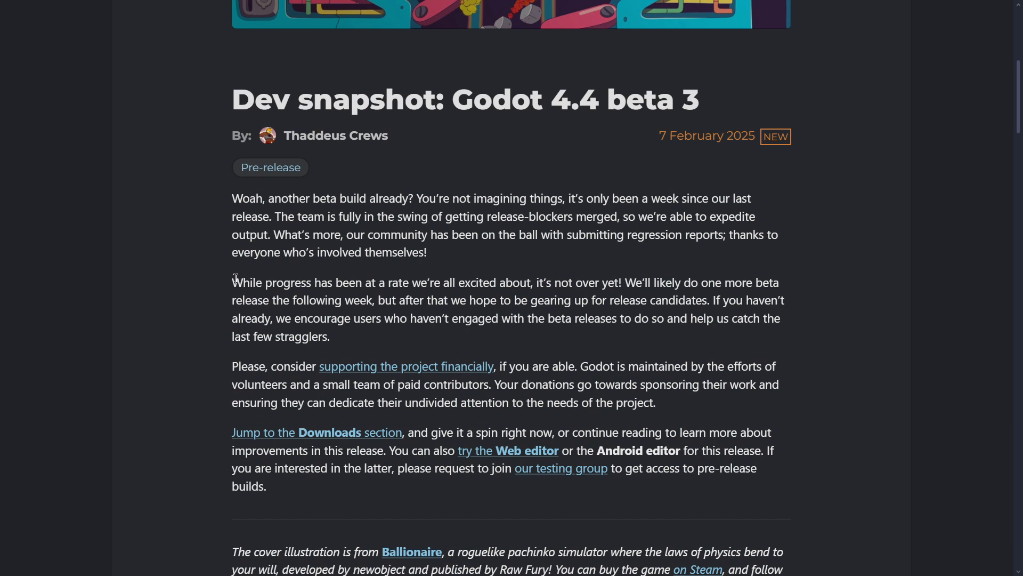
left_click_drag(623, 281, 703, 299)
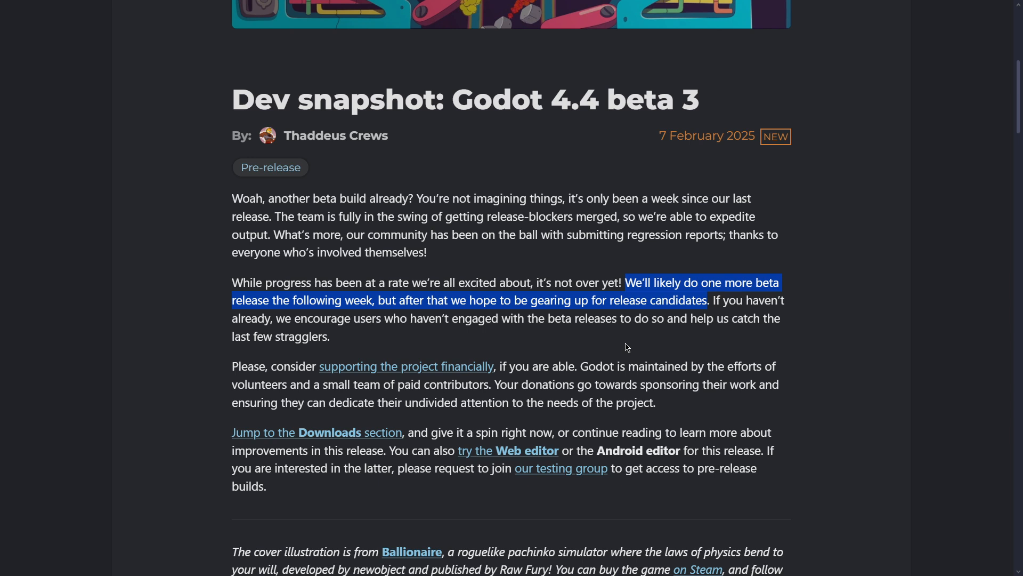
scroll("down", 3)
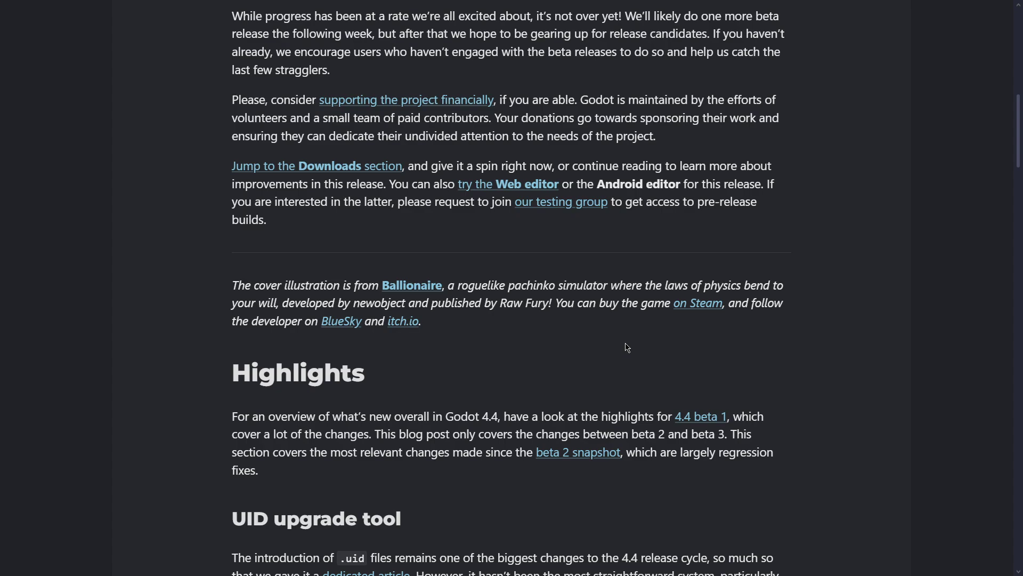
scroll("down", 3)
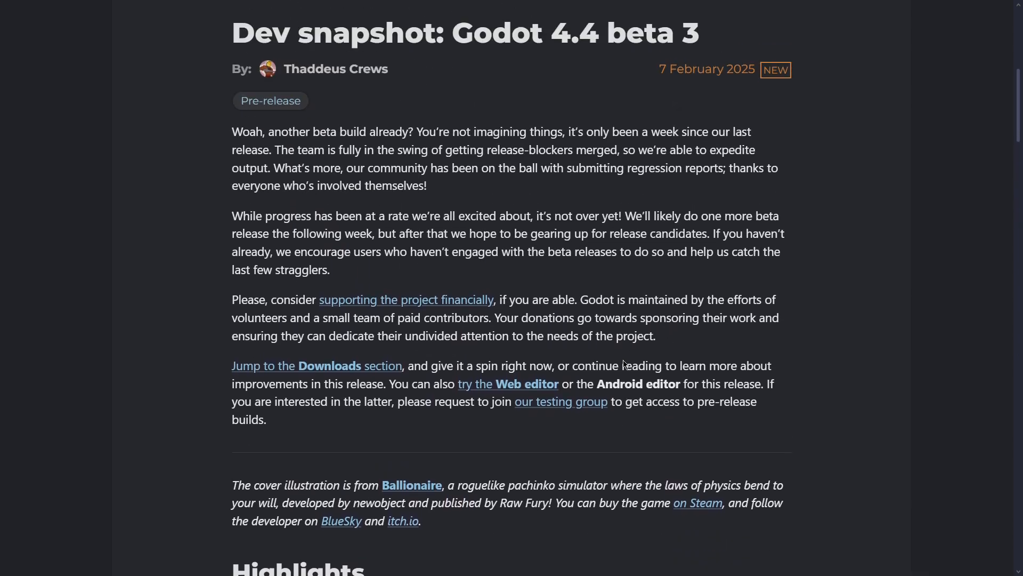
scroll("down", 3)
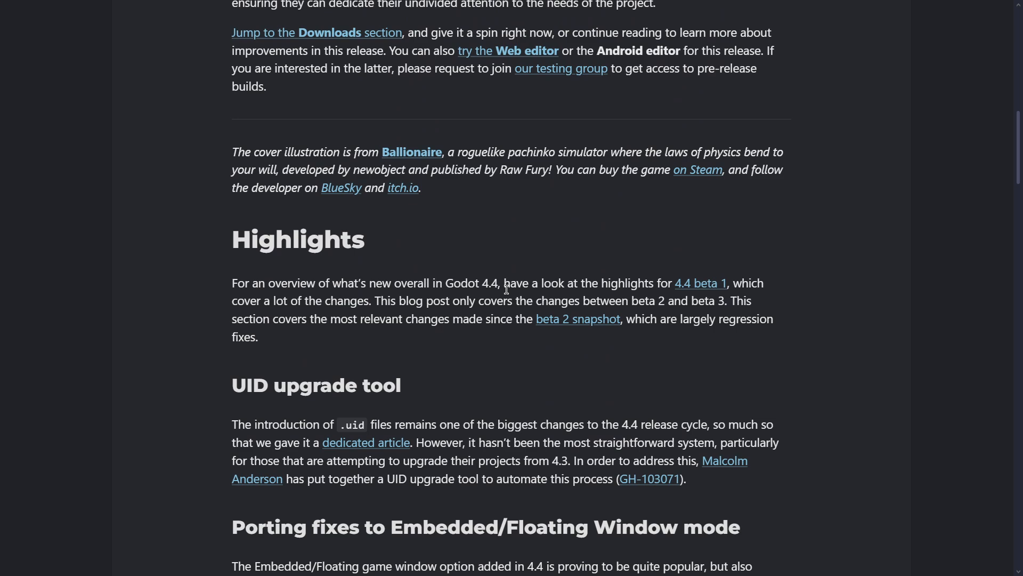
mouse_move(693, 289)
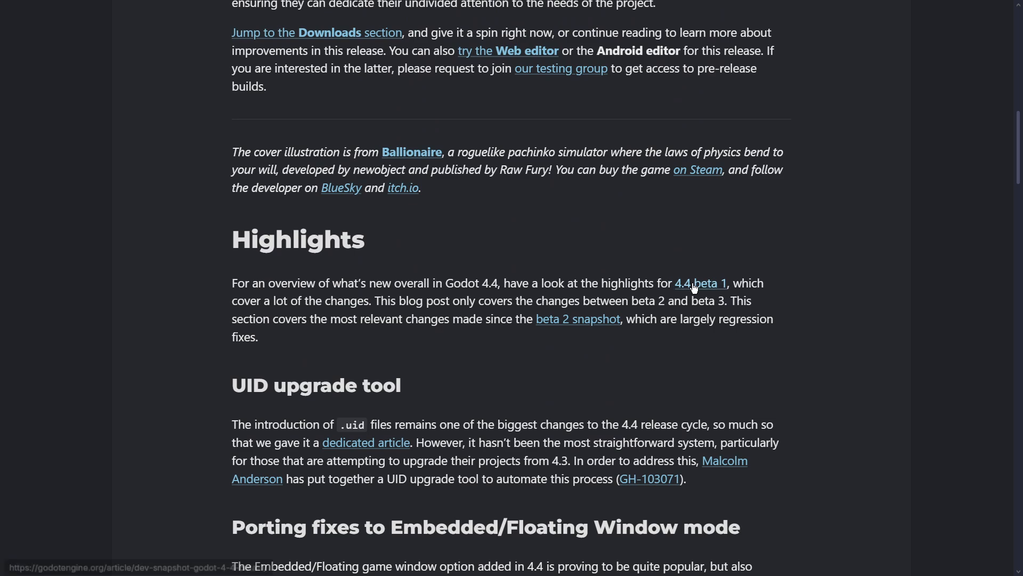
left_click(702, 283)
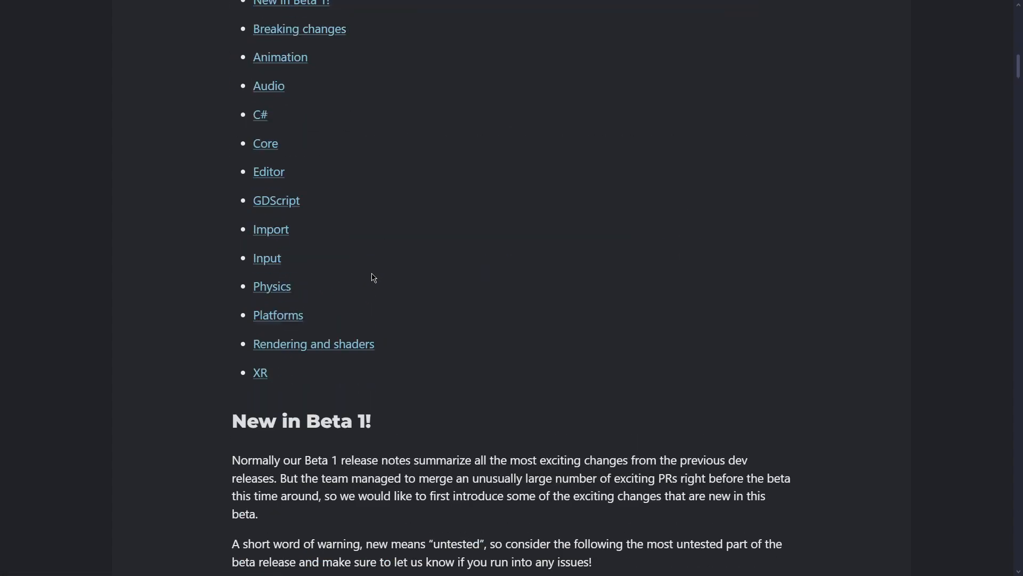
scroll("down", 3)
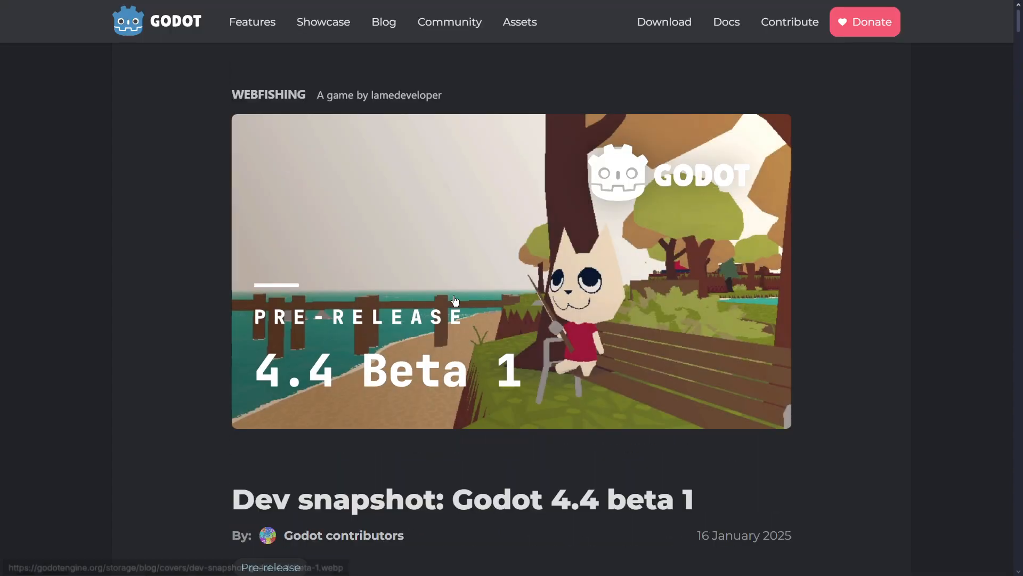
scroll("down", 3)
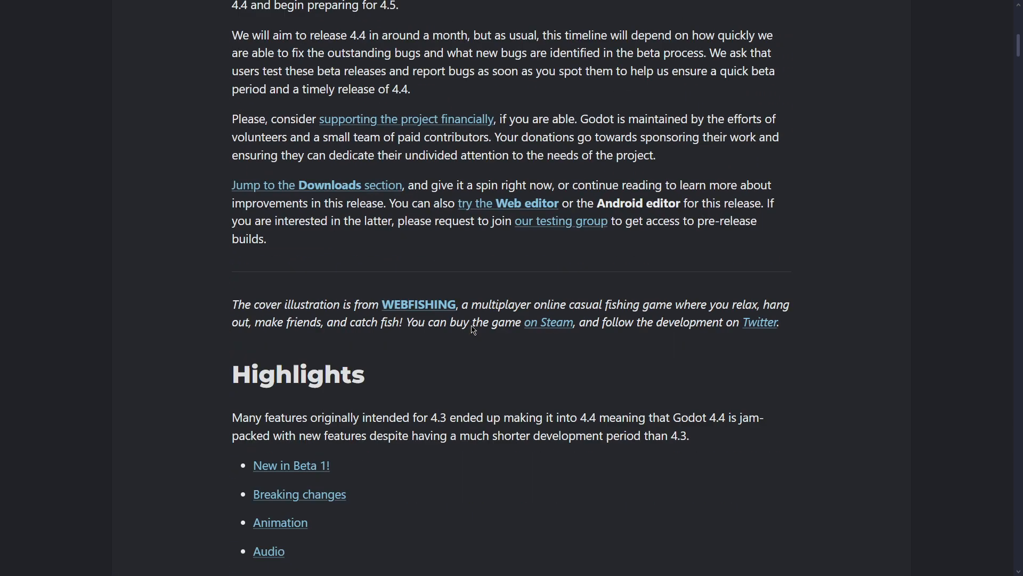
scroll("down", 3)
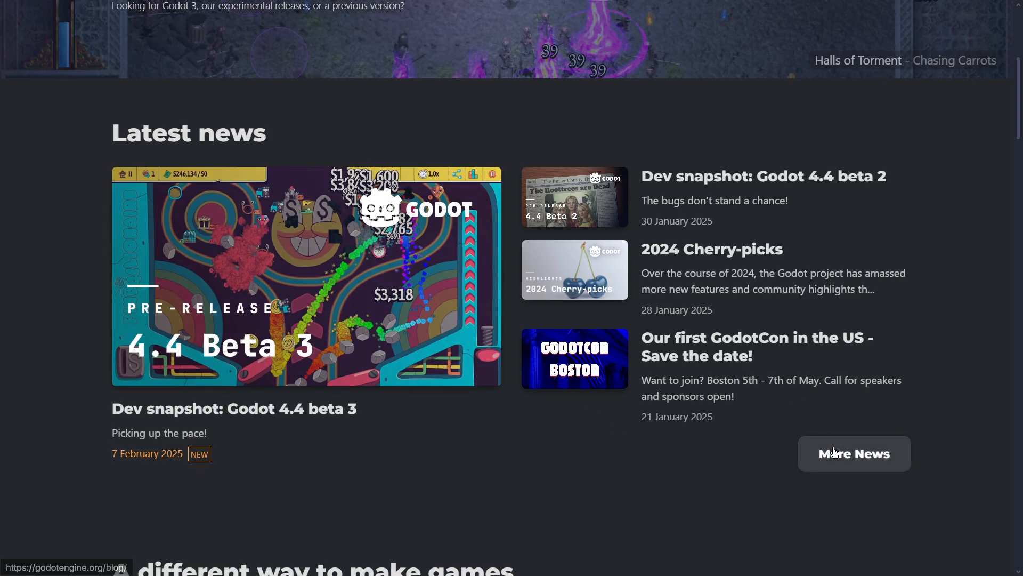
left_click(854, 454)
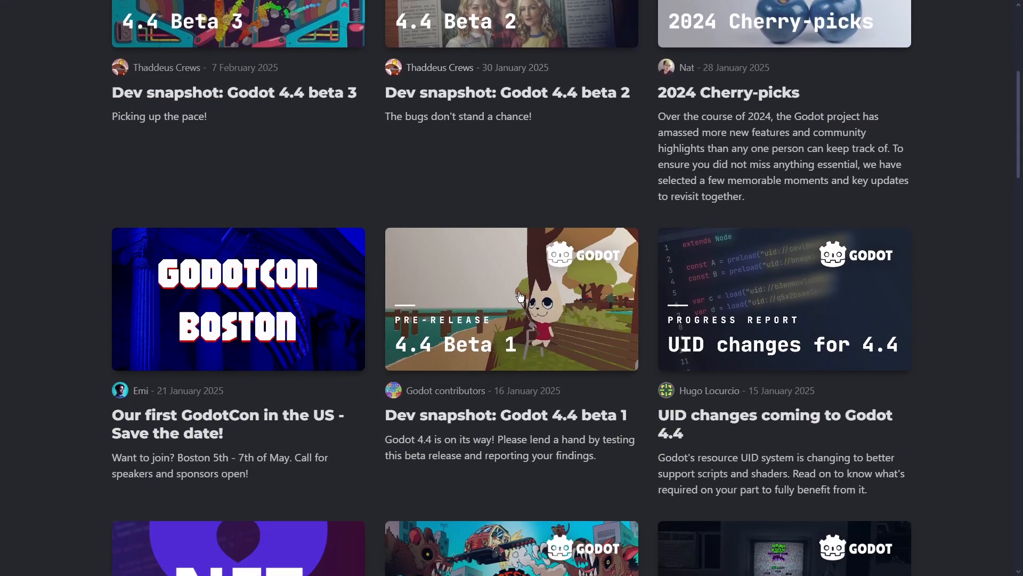
scroll("down", 3)
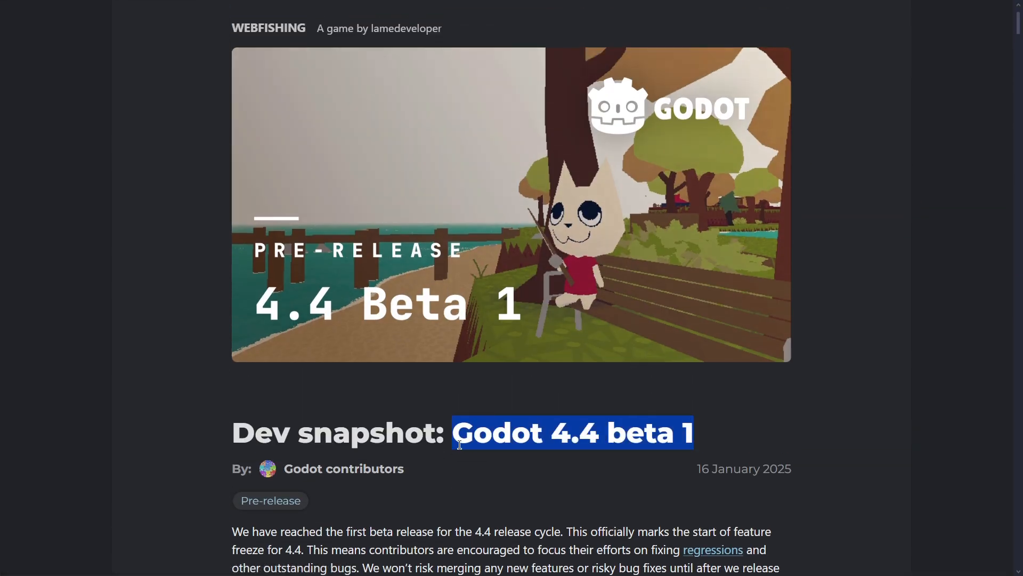
left_click(459, 438)
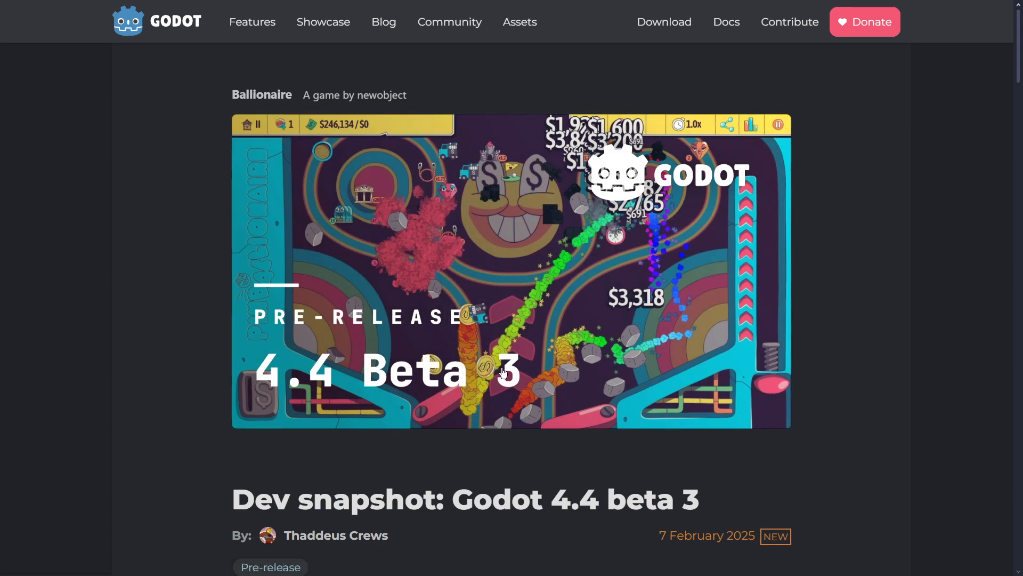
Follow the link to the 'UID changes coming to Godot 4.4' article and read through it.
scroll("down", 3)
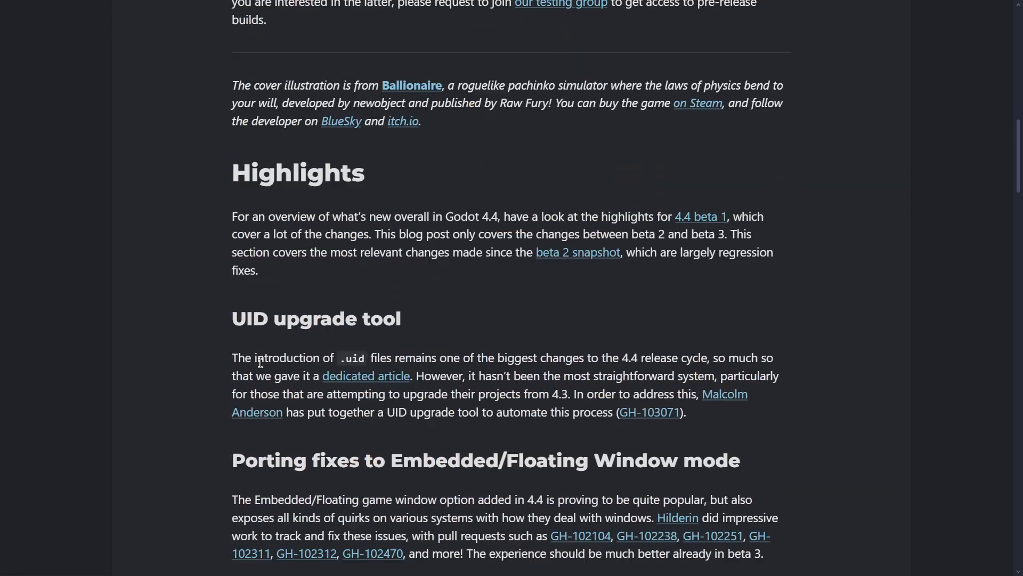
double_click(251, 318)
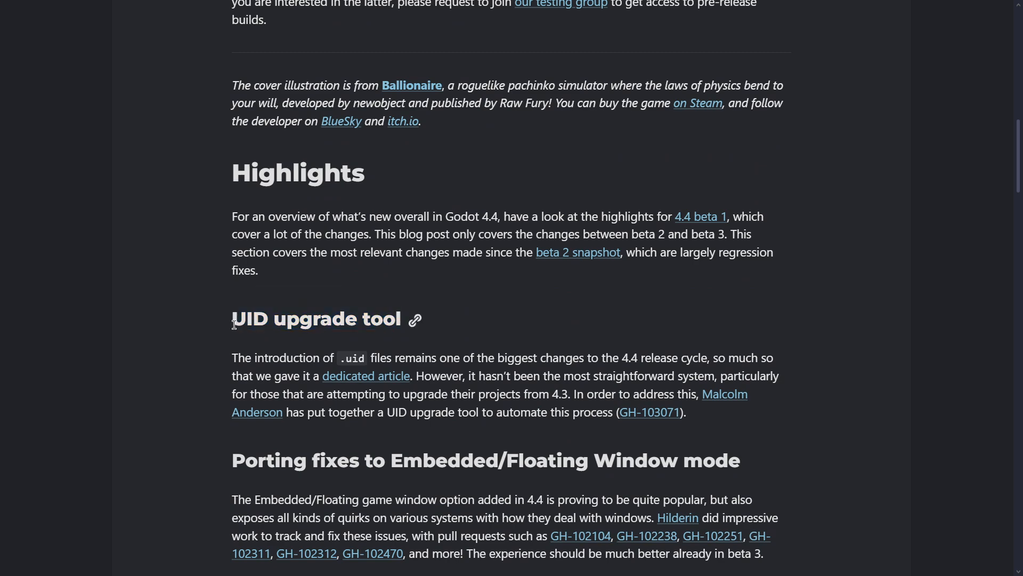
mouse_move(345, 381)
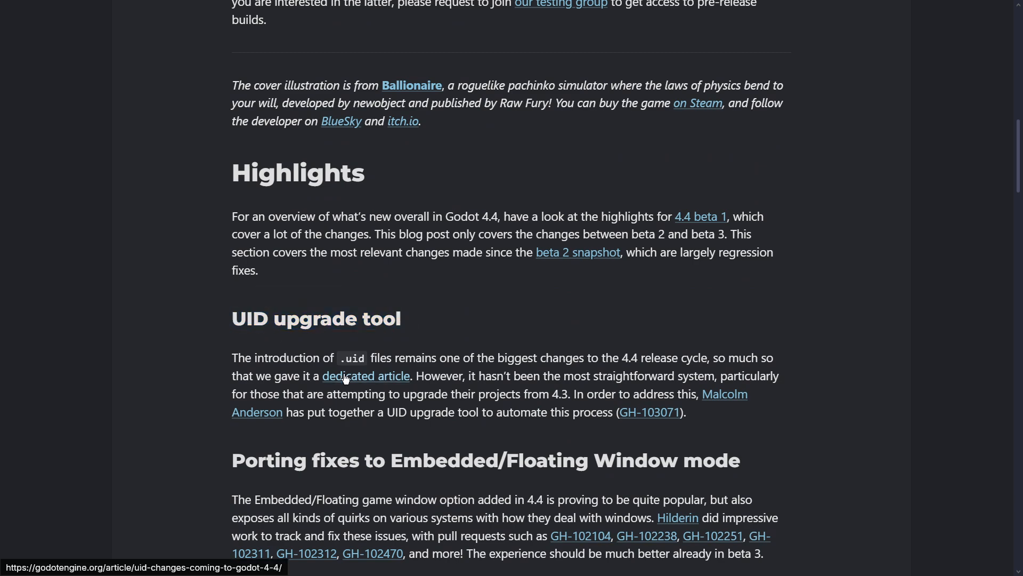
left_click(366, 375)
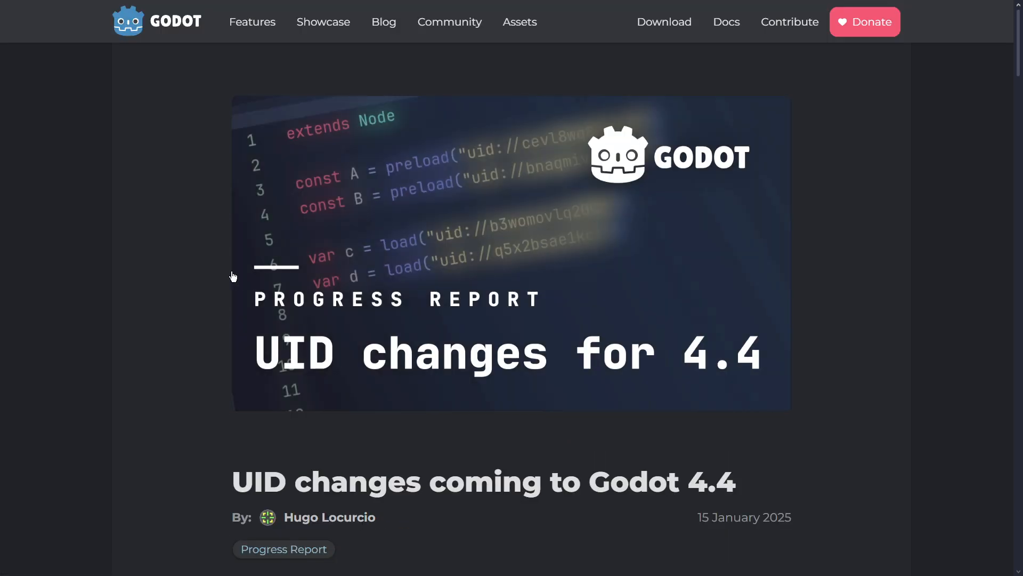
scroll("down", 3)
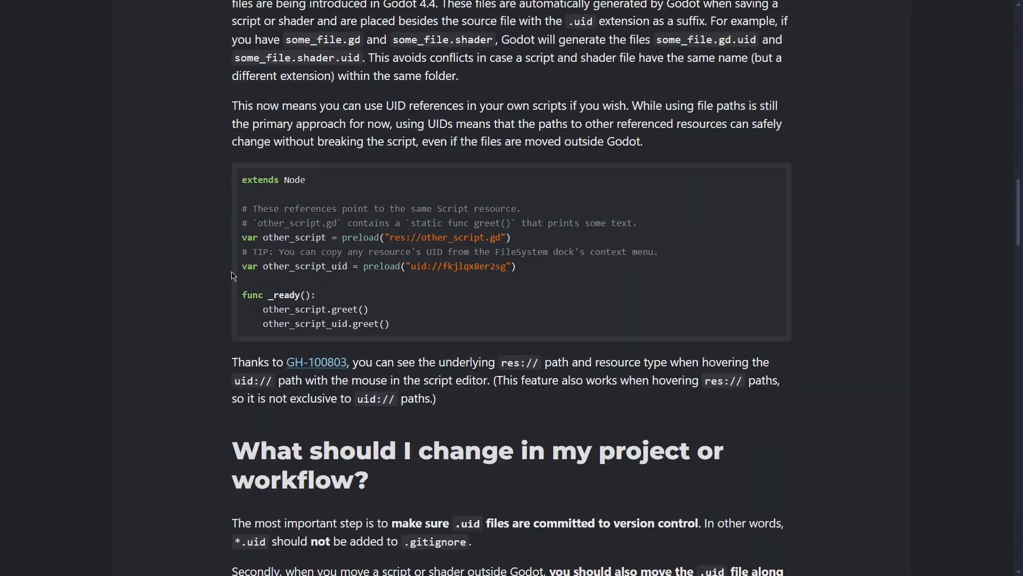
scroll("up", 3)
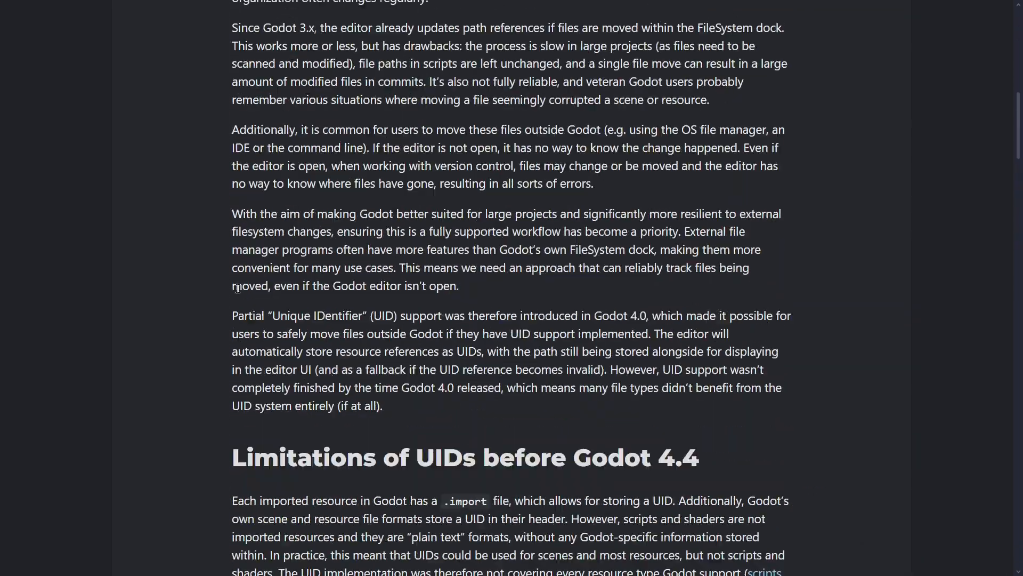
scroll("down", 3)
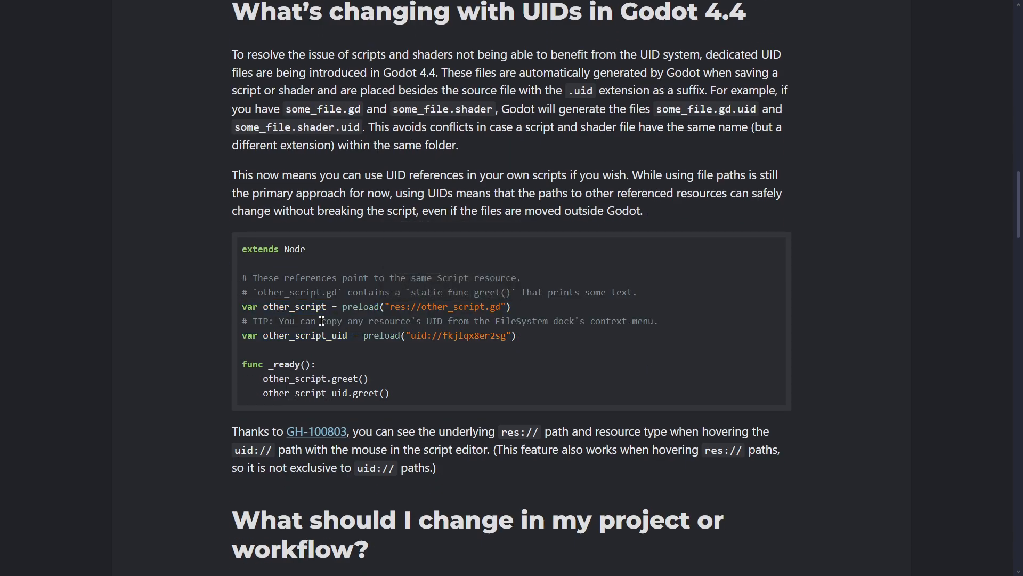
Go back to the beta 3 post and continue at its Highlights section.
double_click(445, 307)
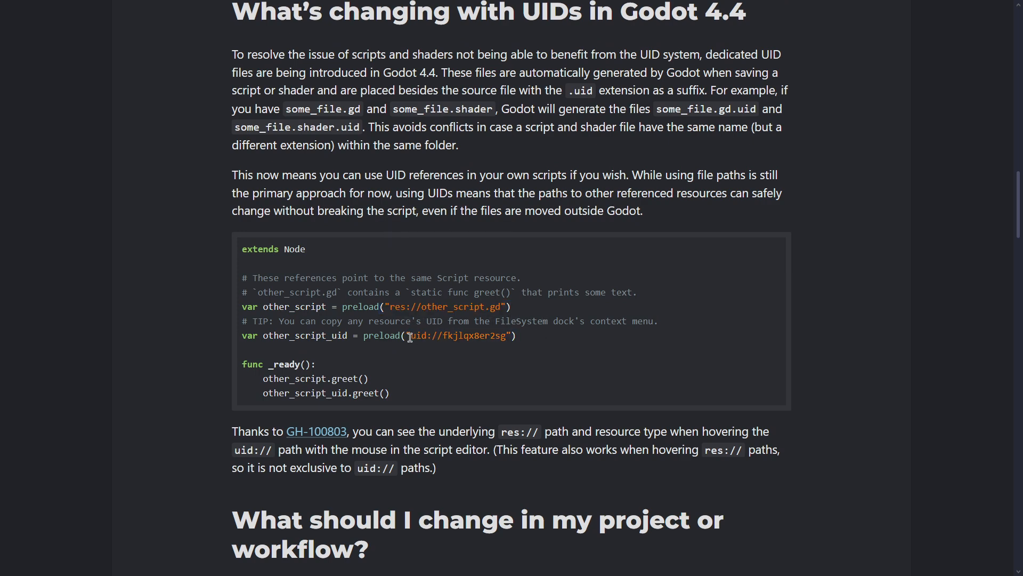
double_click(458, 335)
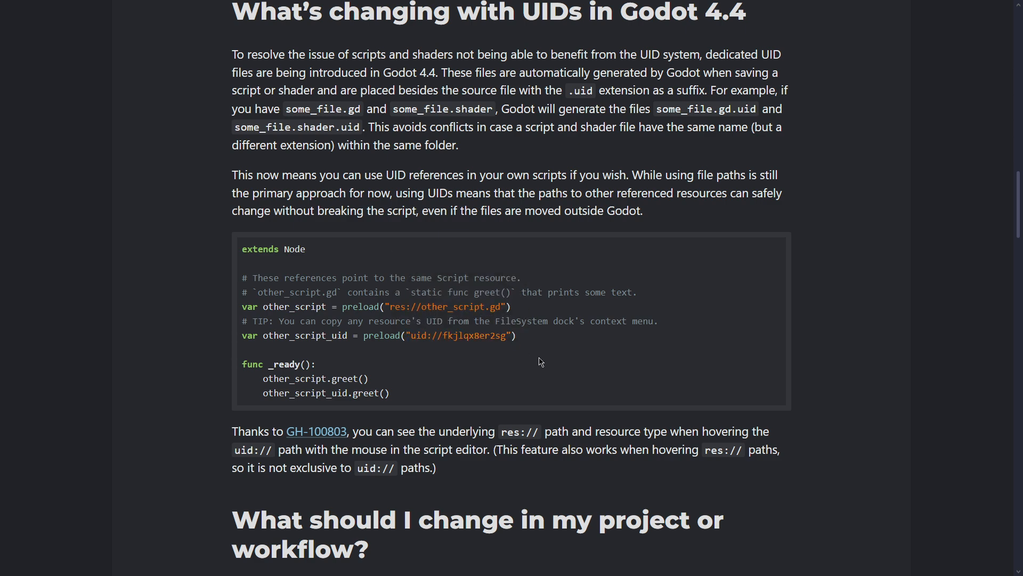
scroll("down", 3)
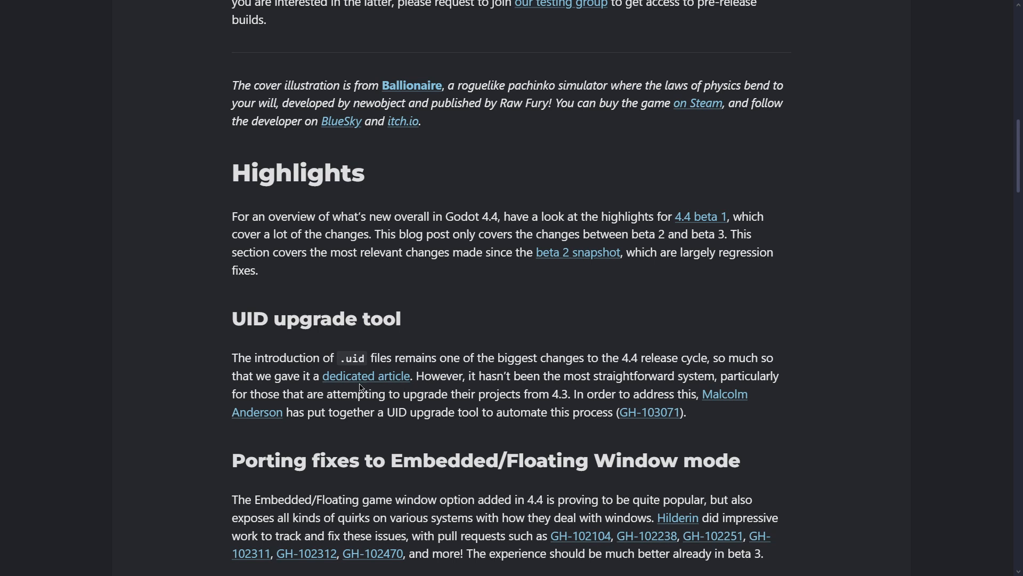
mouse_move(375, 385)
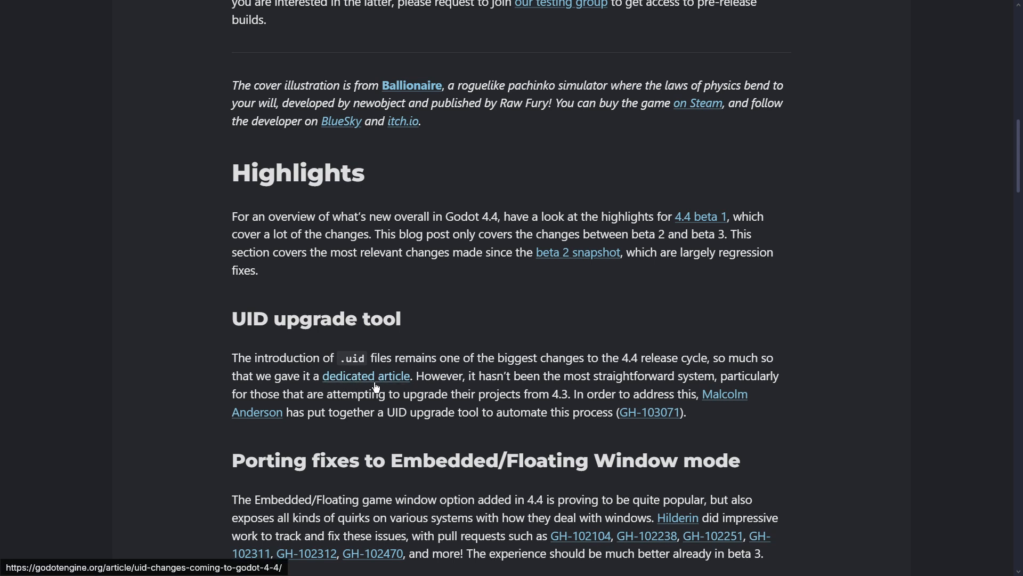
left_click_drag(417, 375, 513, 375)
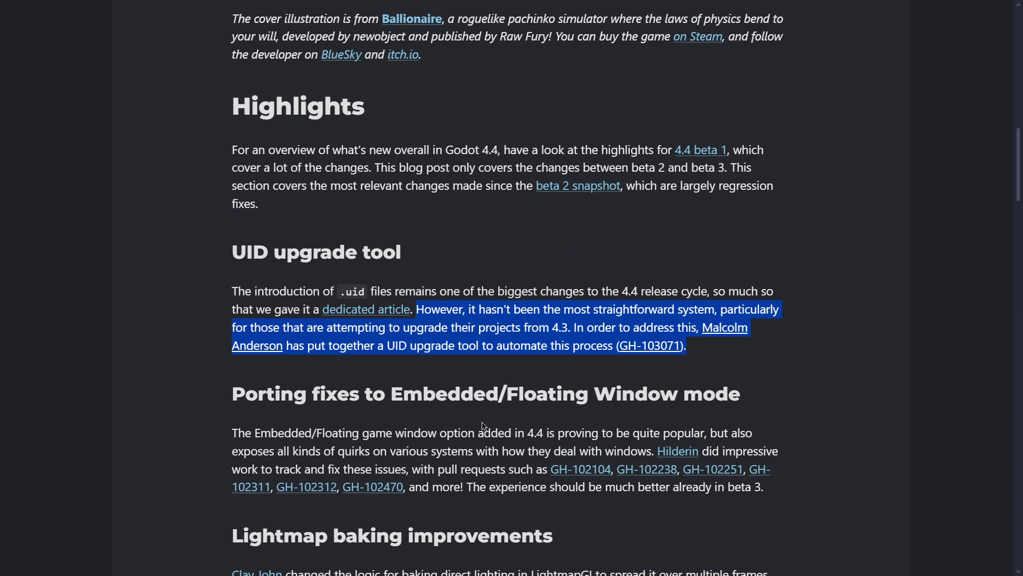
mouse_move(422, 365)
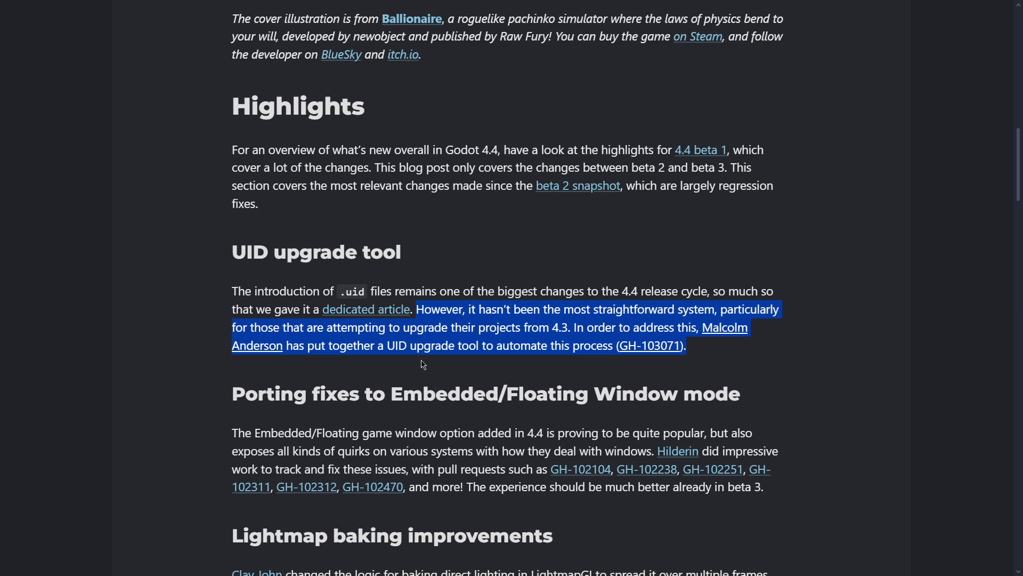
mouse_move(474, 350)
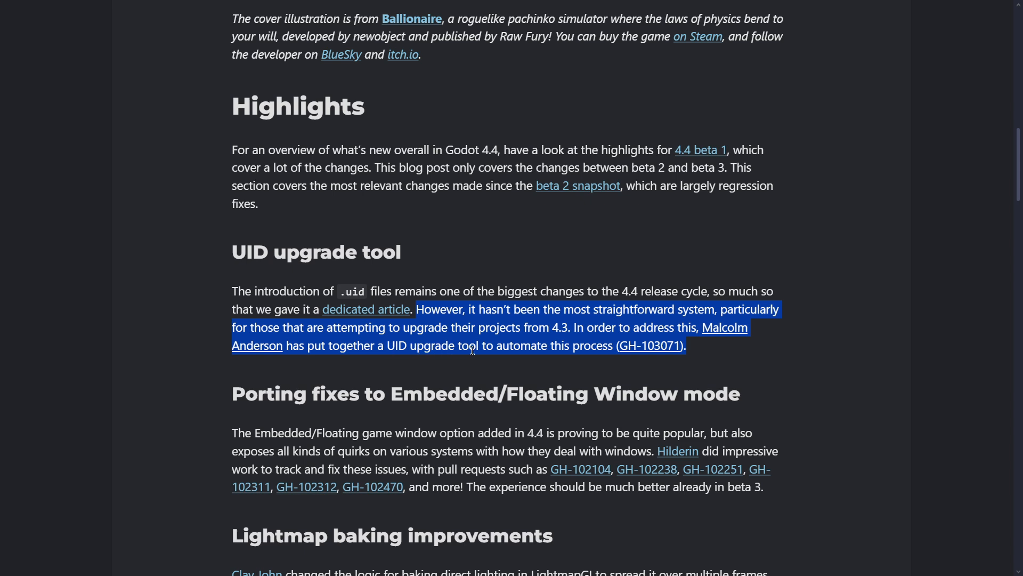
left_click(641, 345)
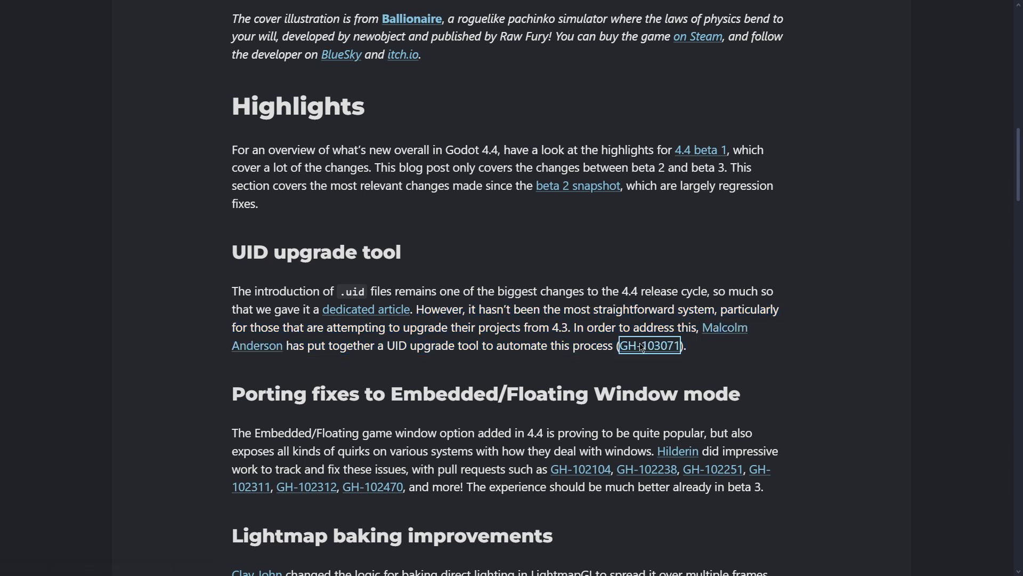
View the merged 'Add UID upgrade tool #102071' pull request and read its description.
left_click(651, 345)
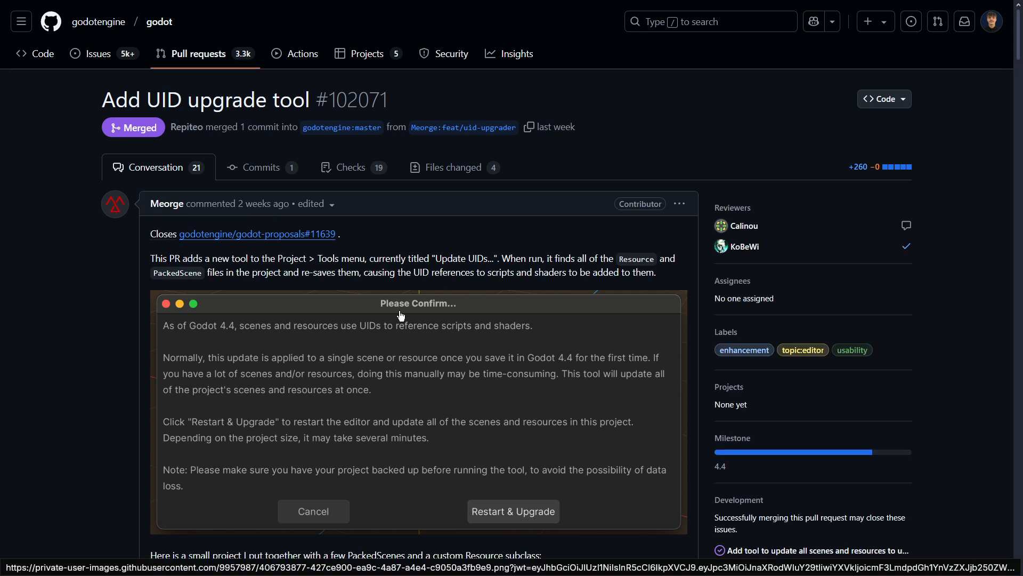
scroll("down", 3)
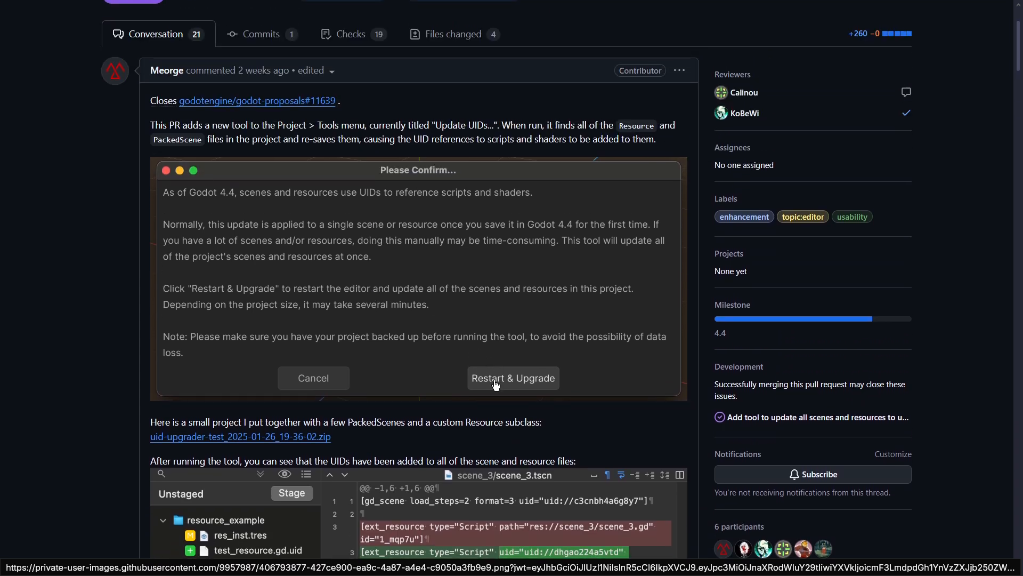
mouse_move(507, 375)
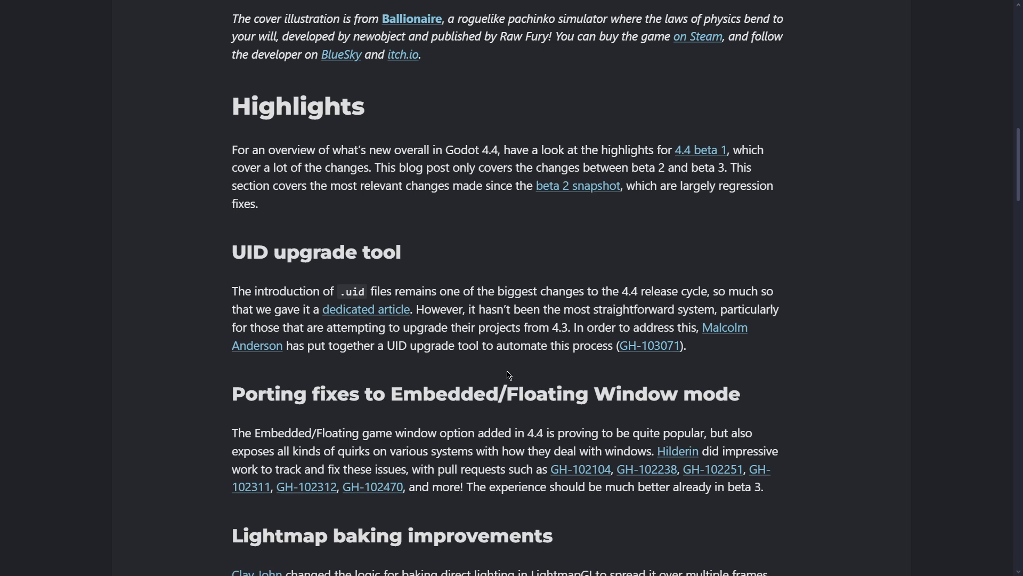
Read the beta 3 post's Embedded/Floating Window and Lightmap baking sections into 'And more!'.
scroll("down", 3)
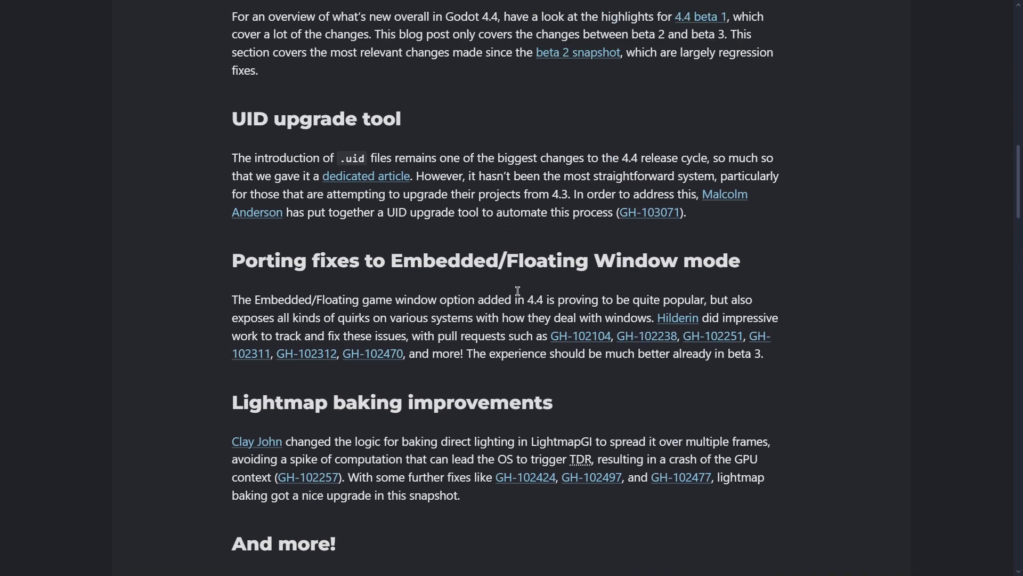
double_click(408, 261)
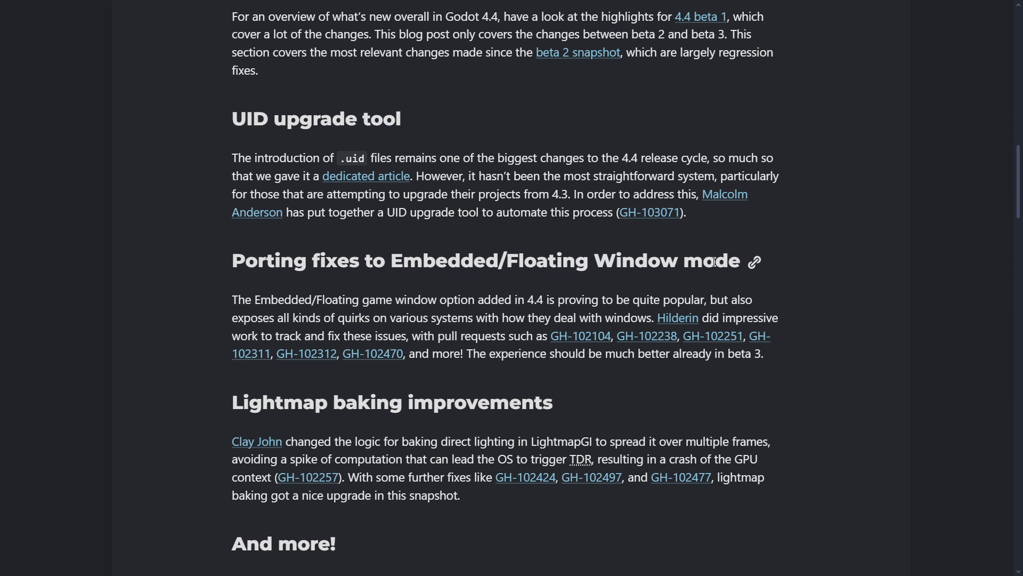
mouse_move(794, 260)
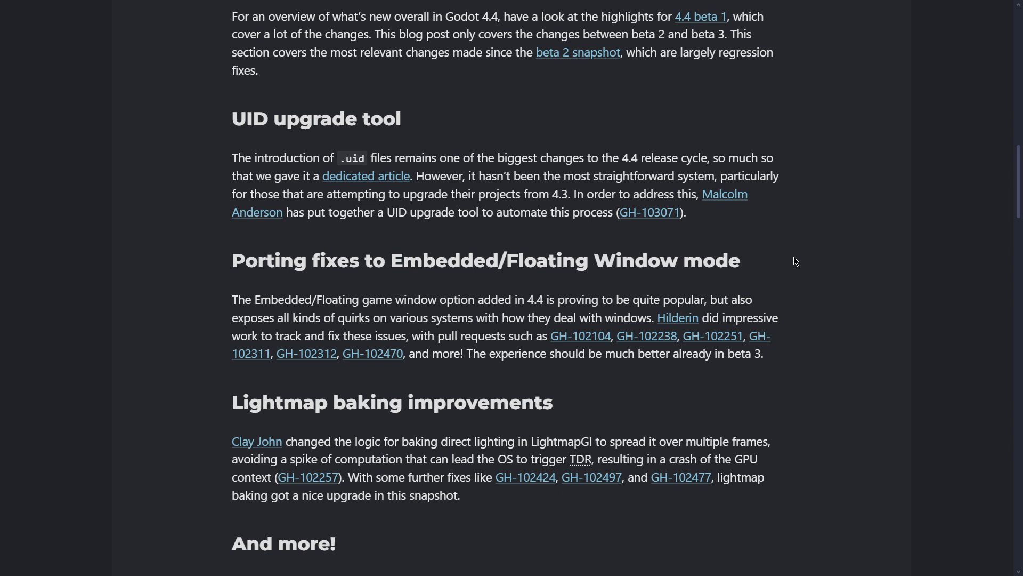
scroll("down", 3)
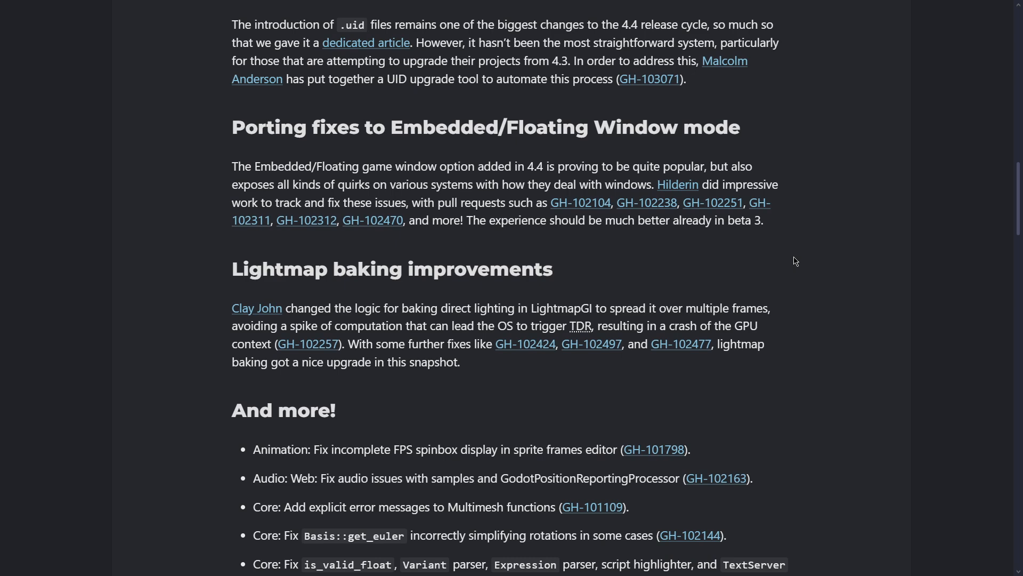
mouse_move(469, 363)
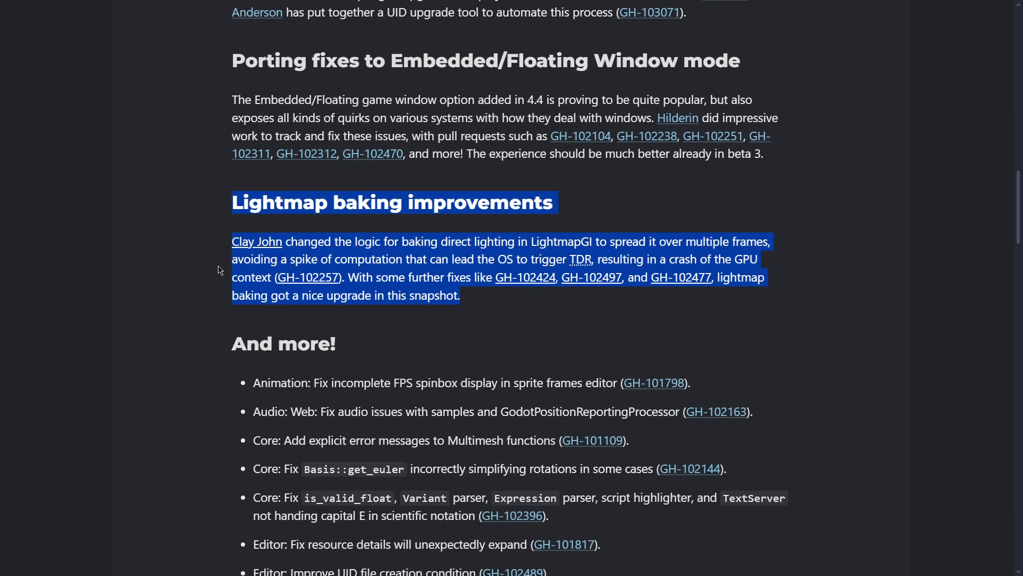
Skim the 'And more!' list and highlight the Basis::get_euler fix entry.
scroll("up", 3)
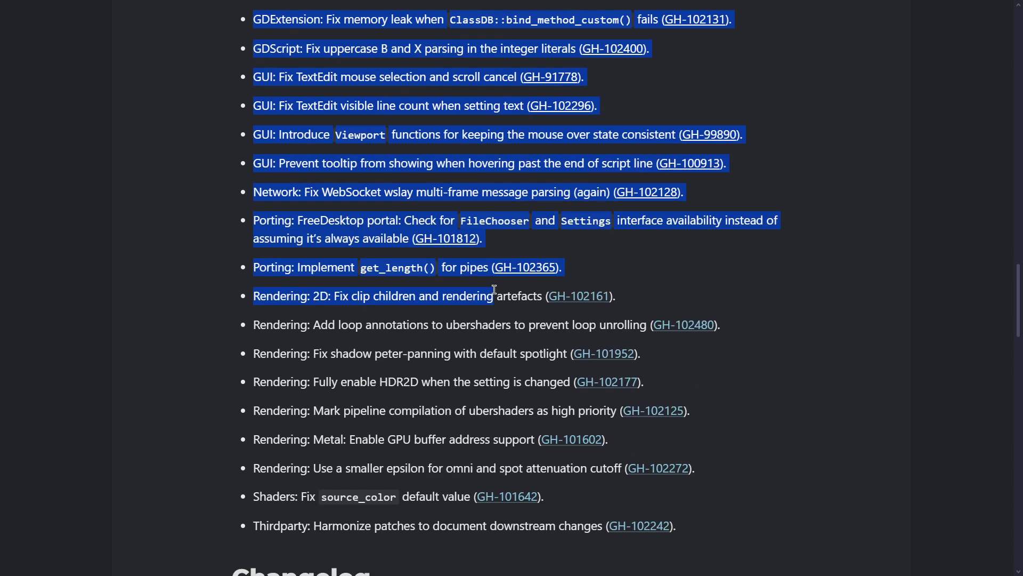
scroll("up", 3)
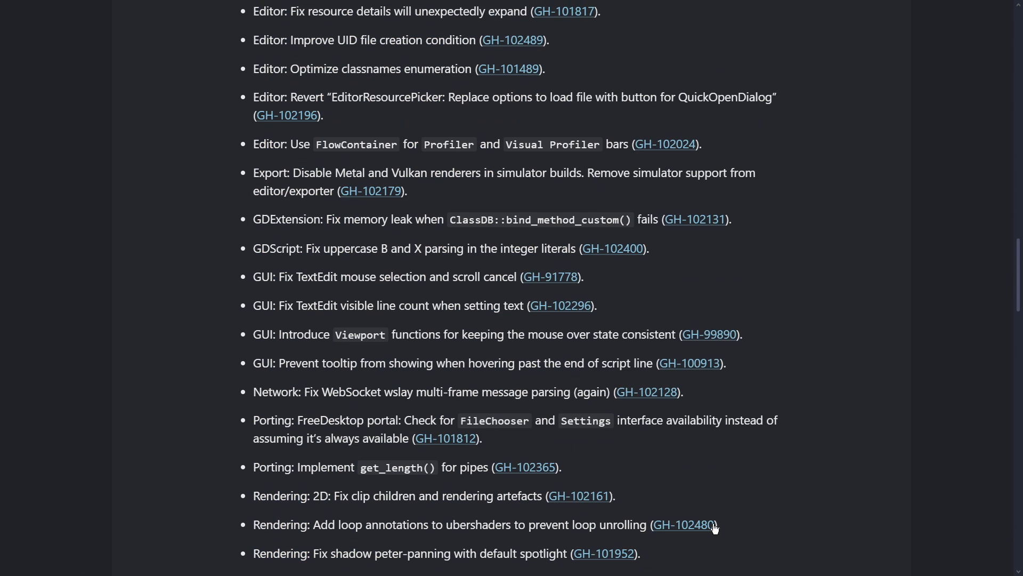
scroll("up", 3)
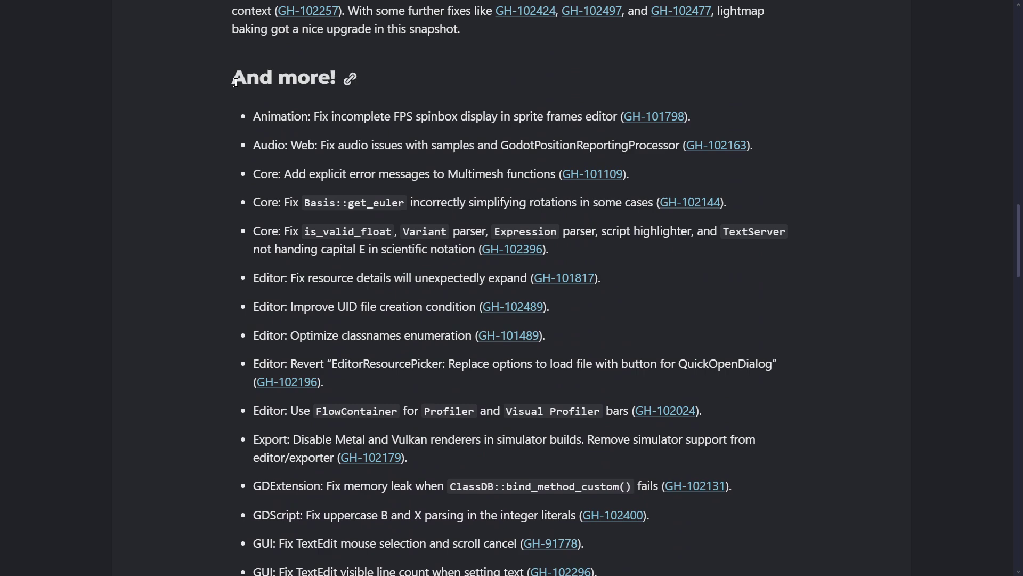
left_click_drag(254, 201, 405, 201)
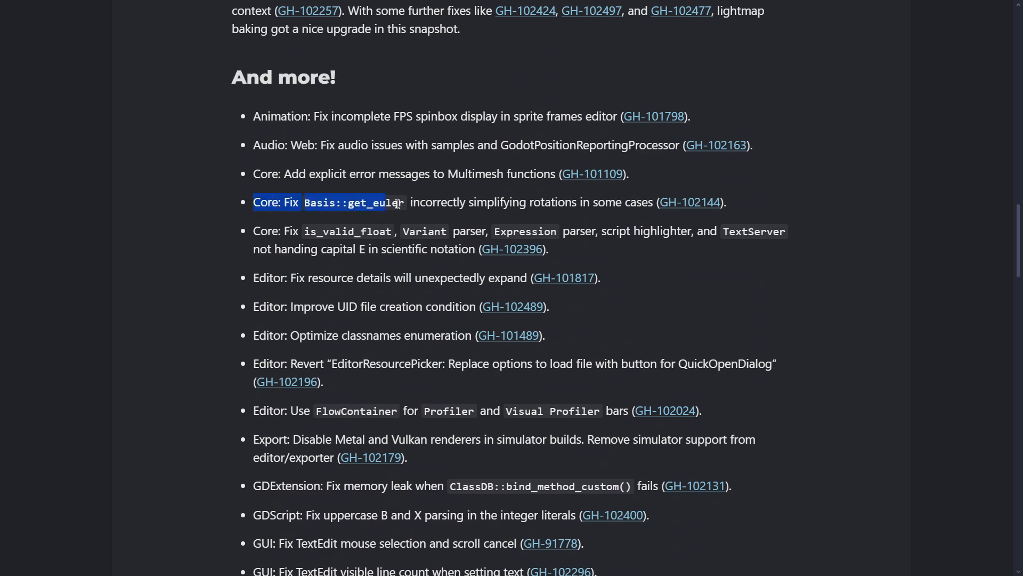
Continue to the Changelog and Downloads sections, clearing the '116 improvements' highlight.
scroll("up", 3)
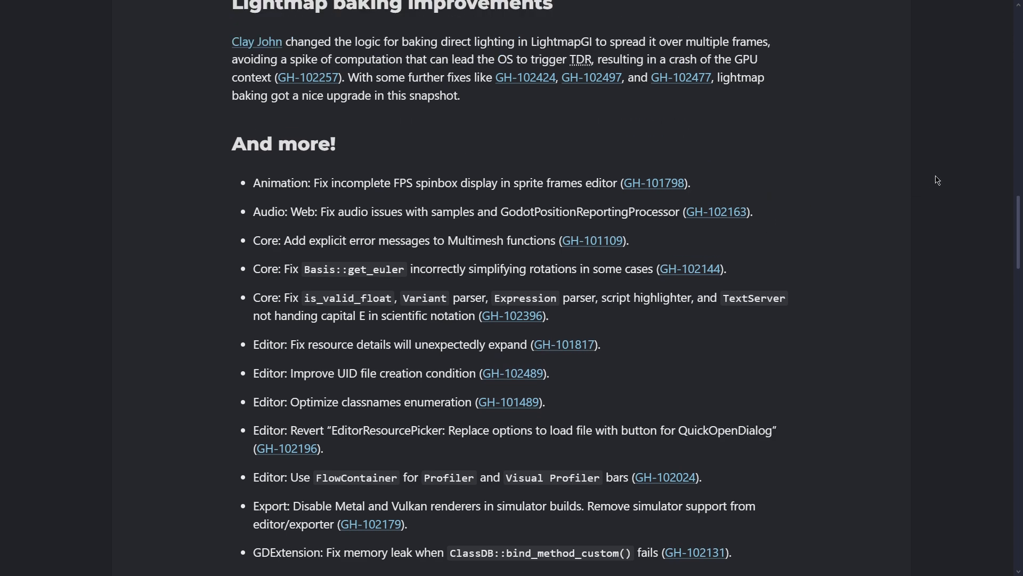
scroll("down", 3)
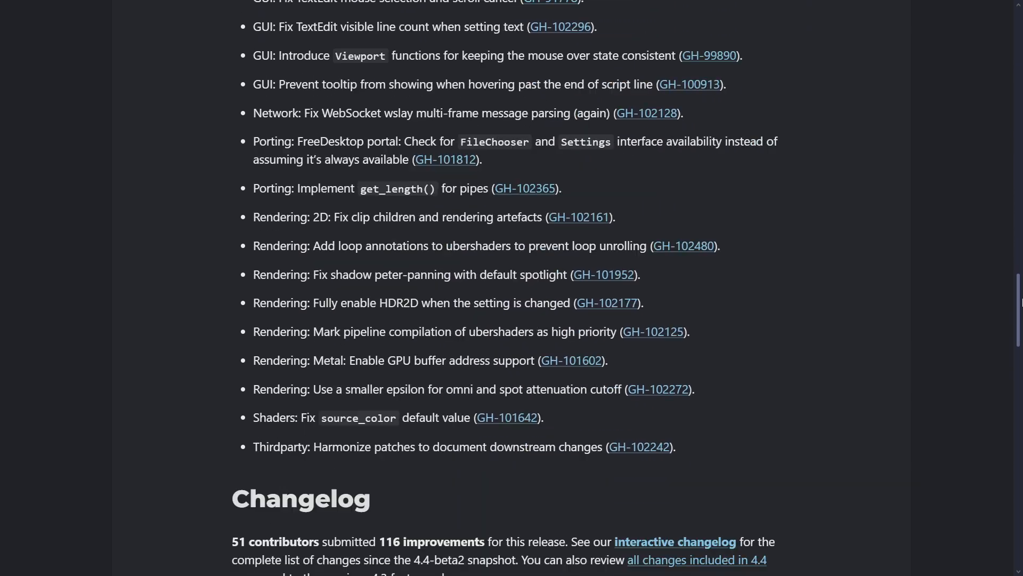
scroll("down", 3)
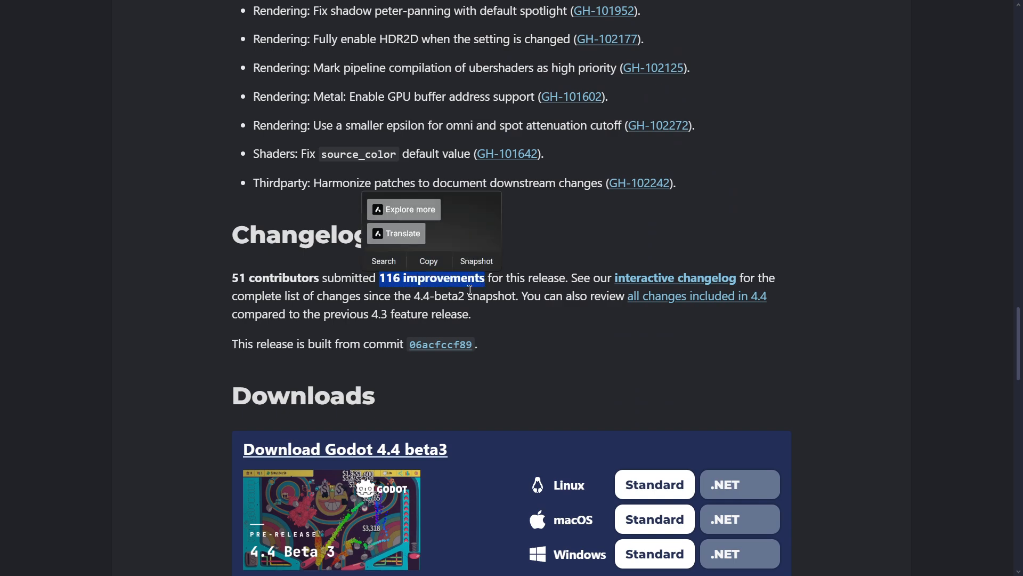
left_click(445, 295)
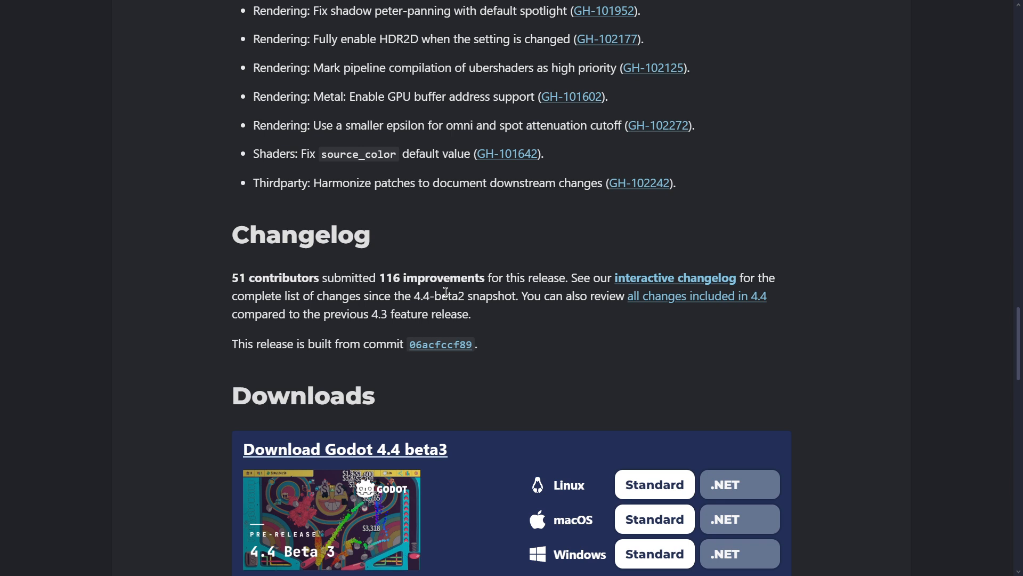
mouse_move(426, 290)
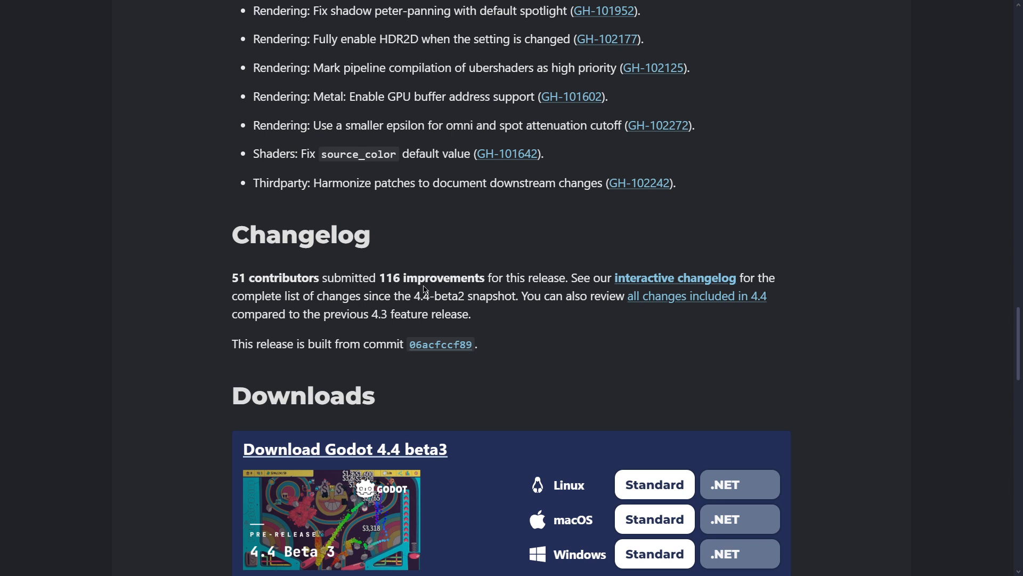
Download the standard Windows build of Godot 4.4 beta3 and launch its Project Manager.
scroll("down", 3)
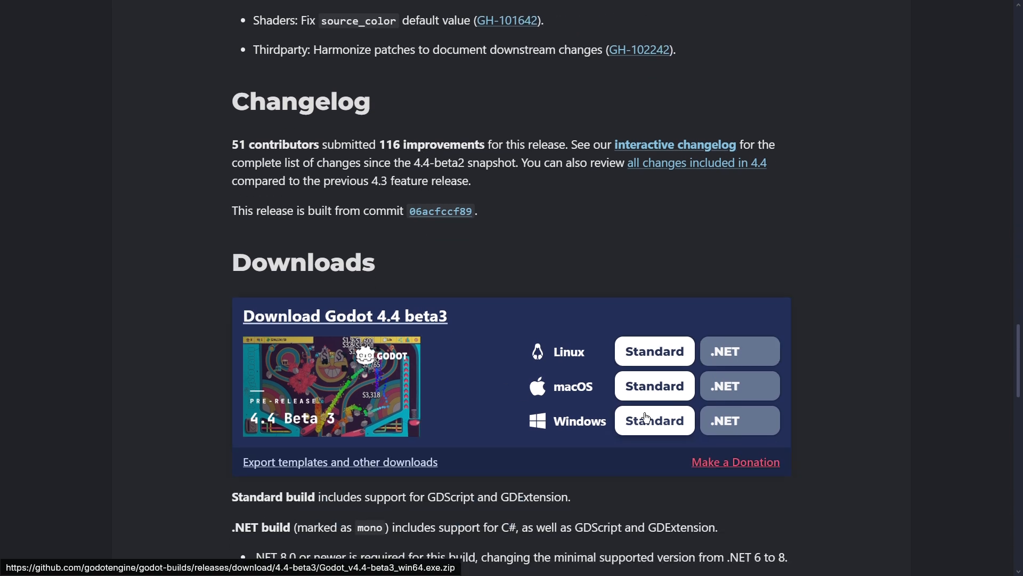
left_click(655, 420)
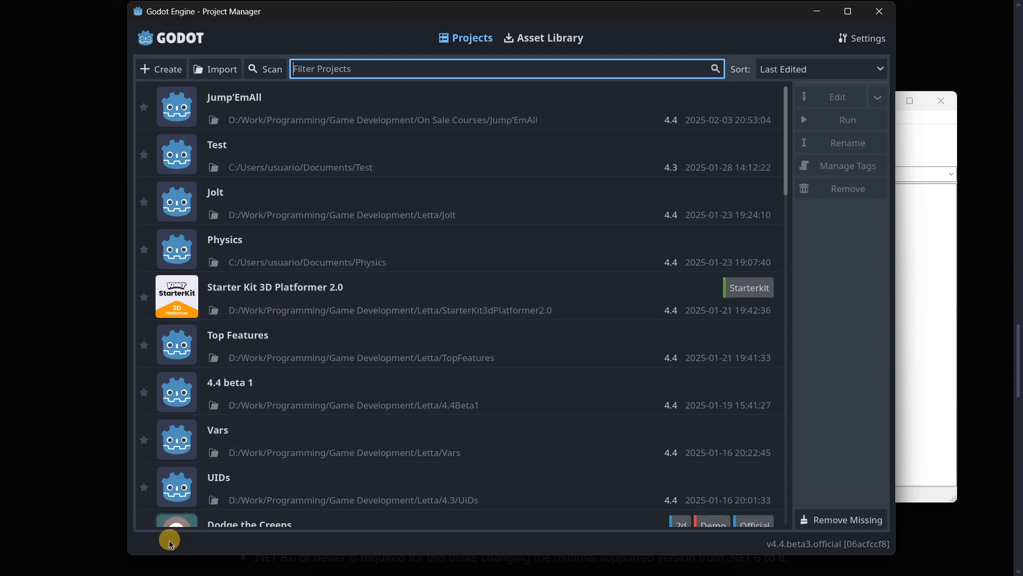
mouse_move(876, 448)
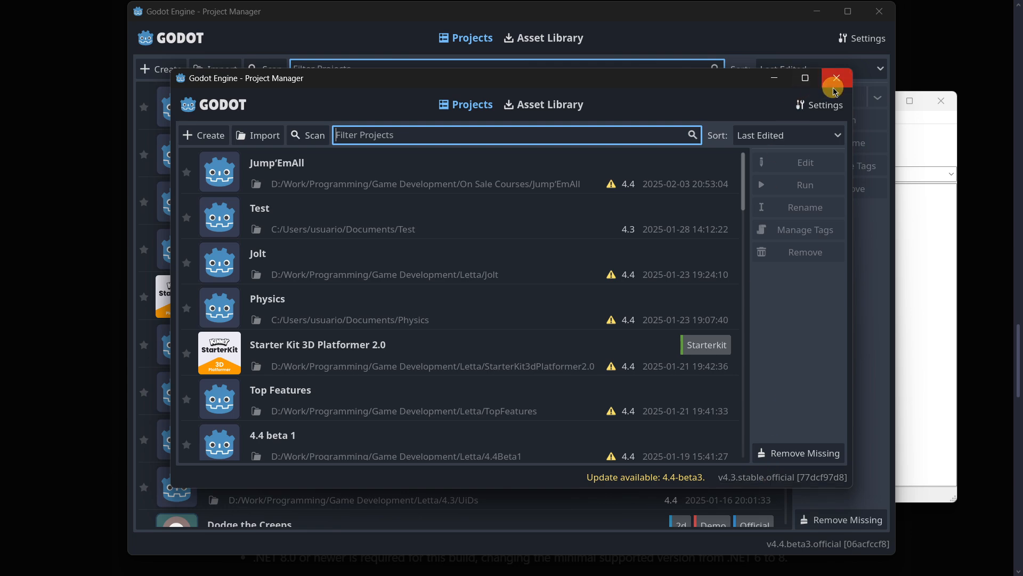
Close the older v4.4.dev5 Project Manager windows, leaving only the beta 3 one.
left_click(835, 77)
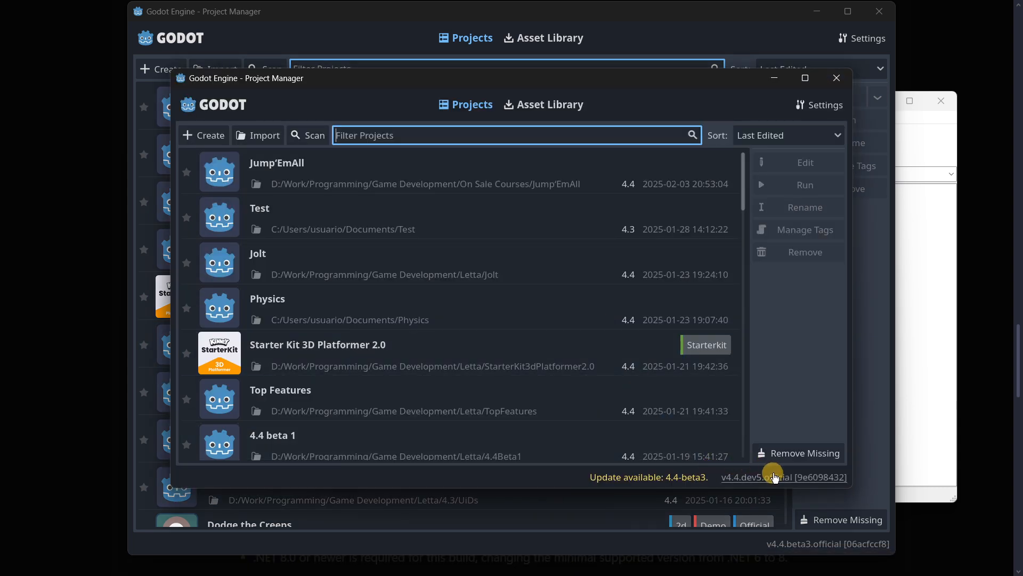
mouse_move(778, 119)
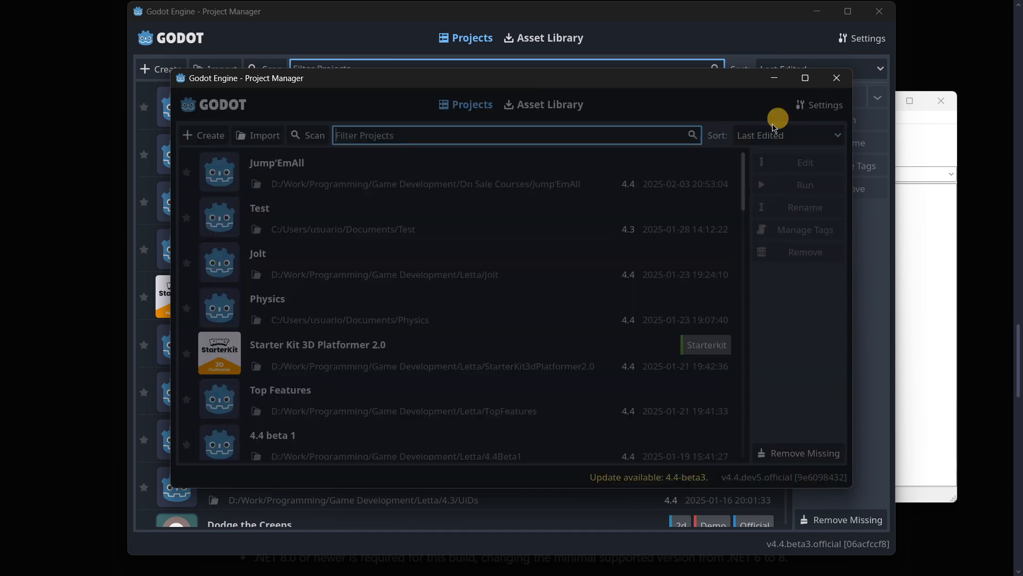
left_click(837, 77)
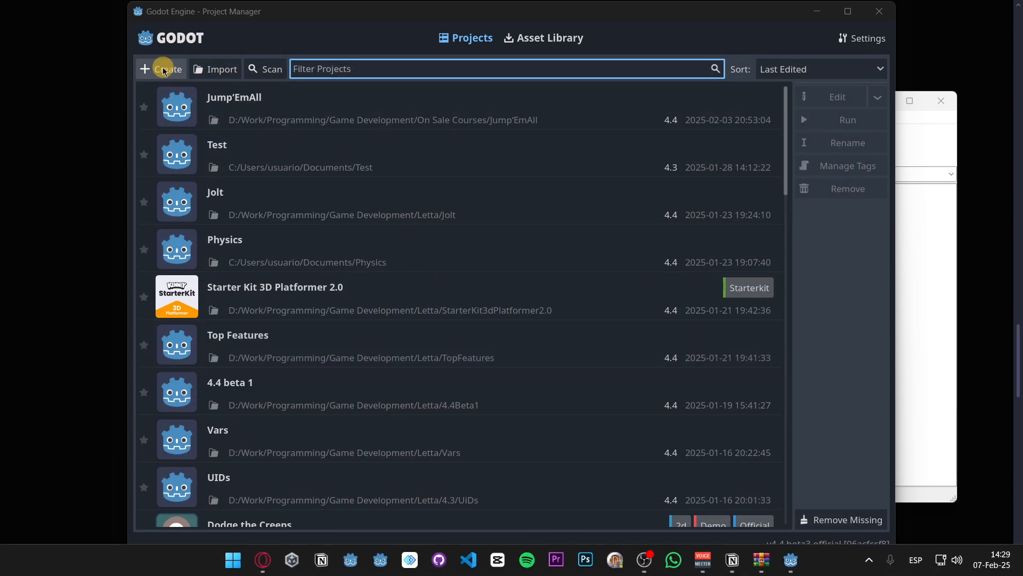
Create 'New Game Project' with Forward+ in the Downloads folder, with Edit Now on, and open it.
left_click(161, 68)
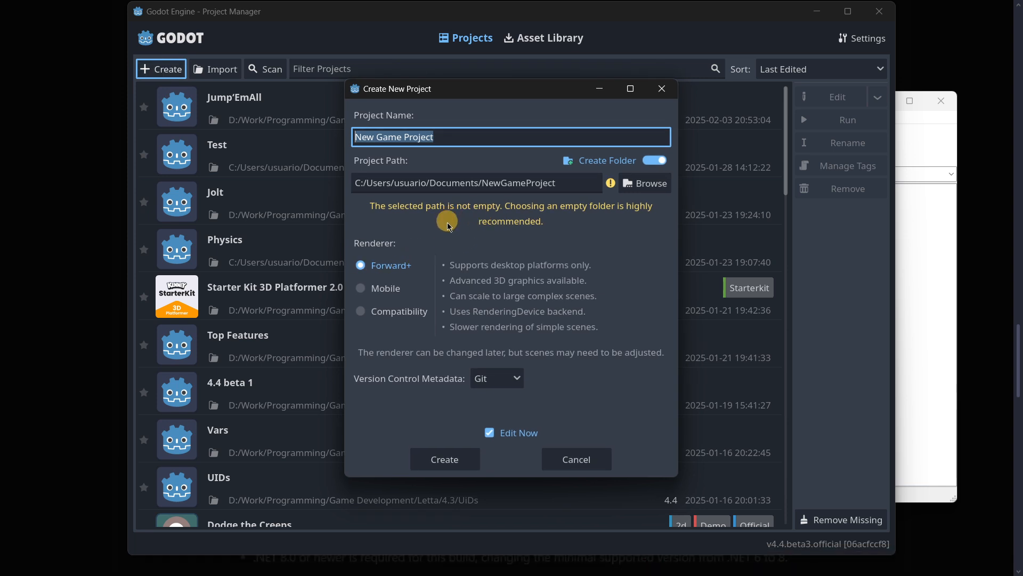
left_click(489, 433)
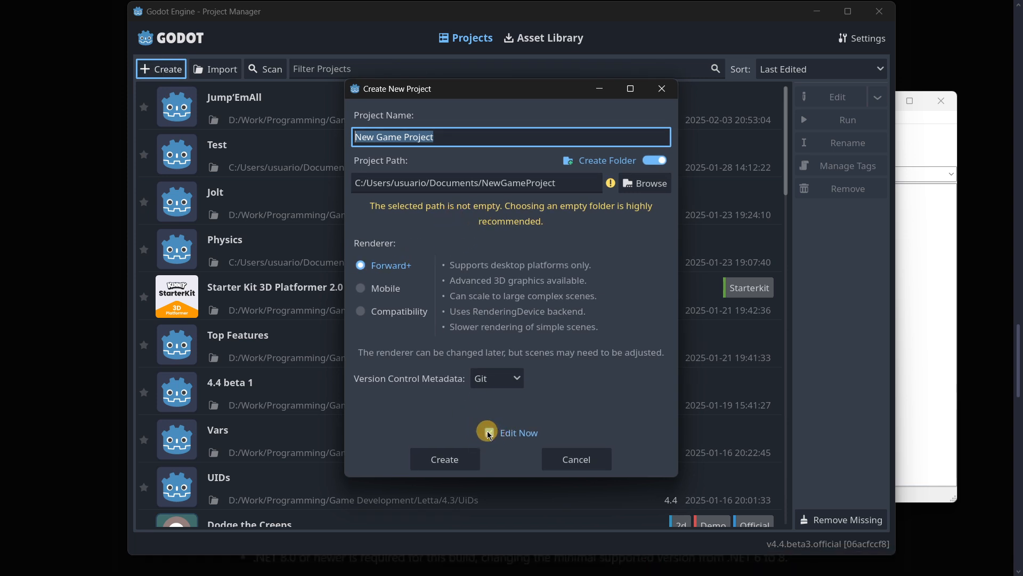
left_click(488, 432)
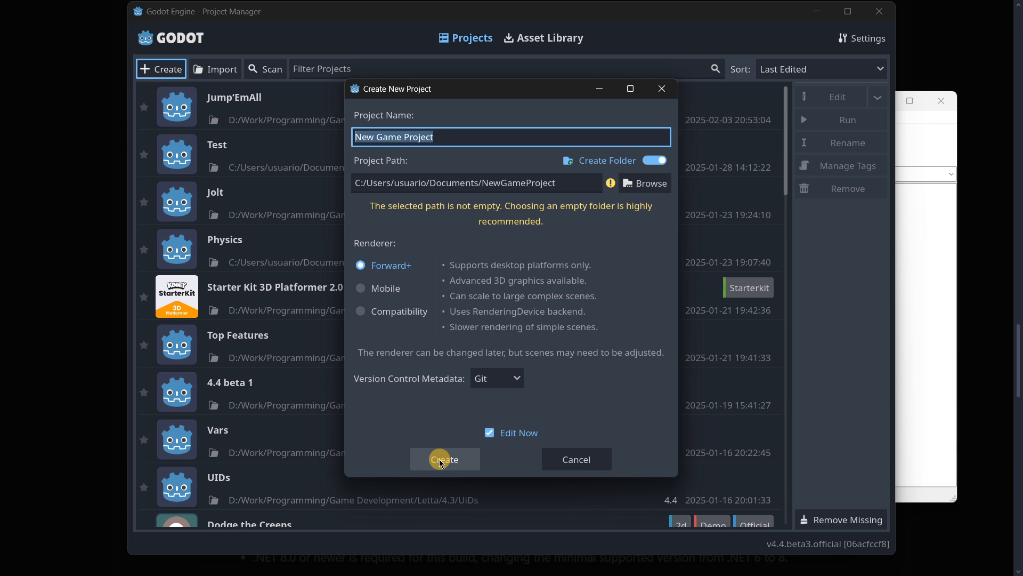
left_click(489, 433)
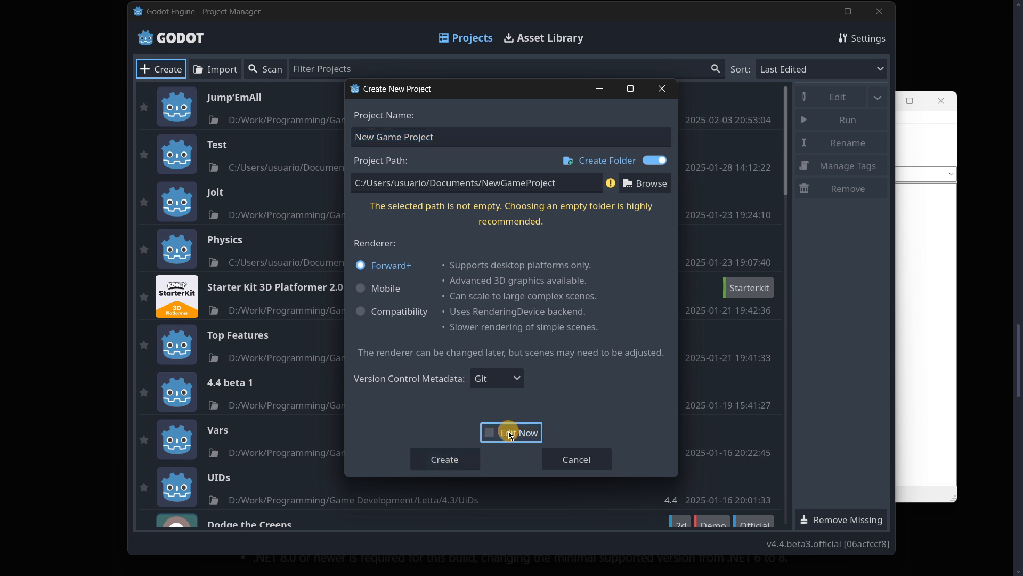
left_click(489, 433)
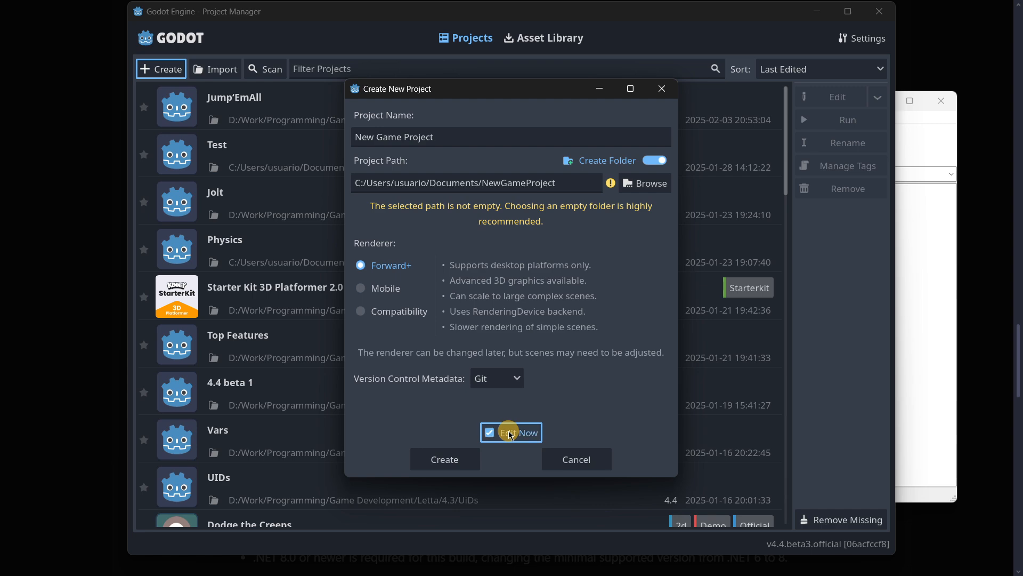
mouse_move(604, 288)
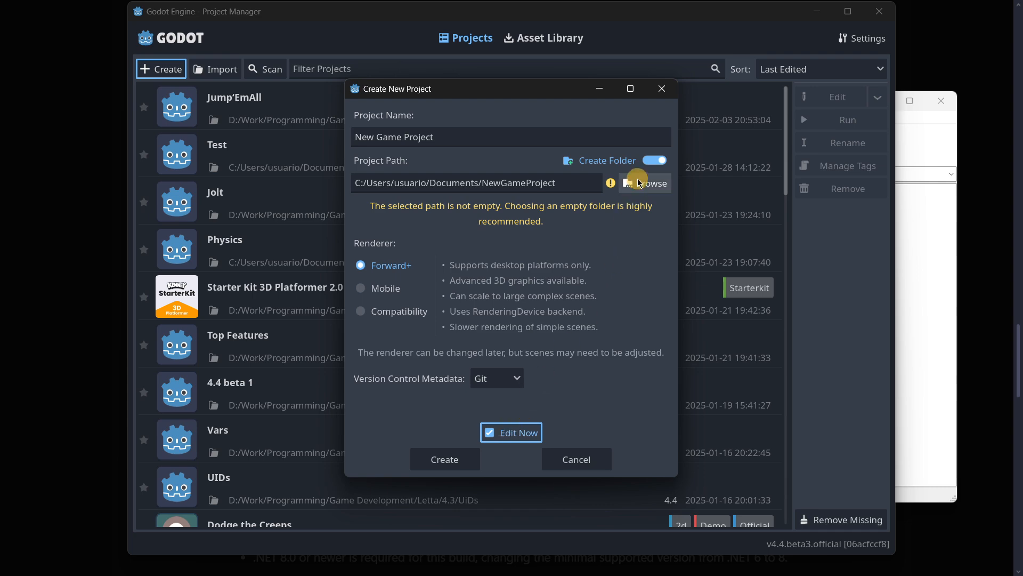
left_click(638, 183)
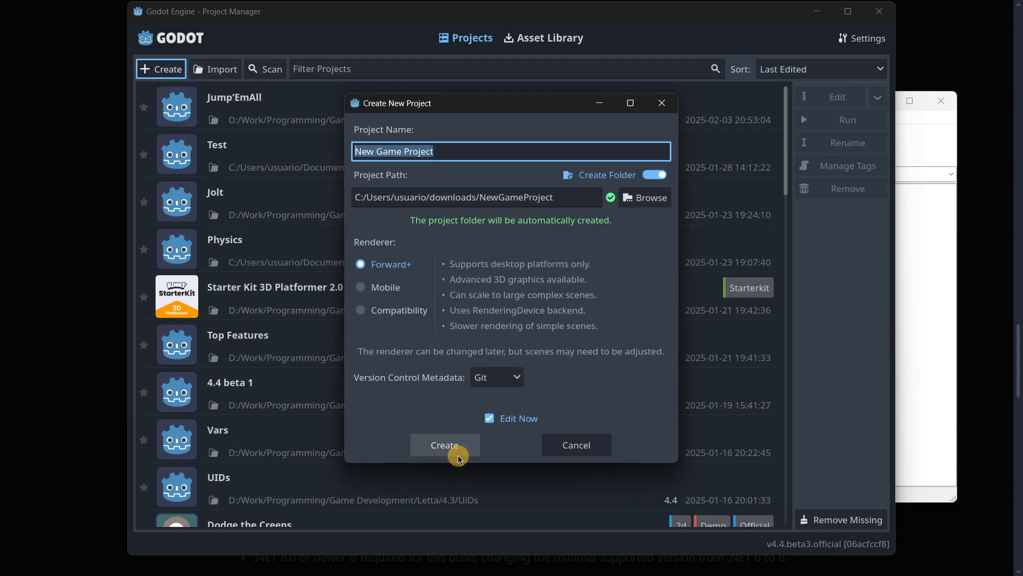
left_click(445, 444)
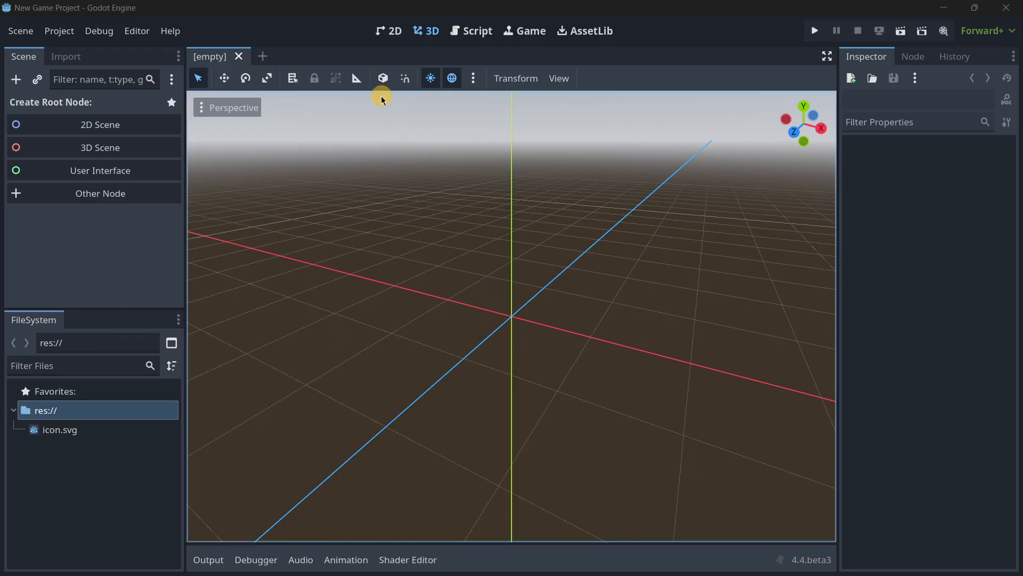
Make a 3D Scene with a Node3D root, add a Camera3D child and select it.
left_click(100, 147)
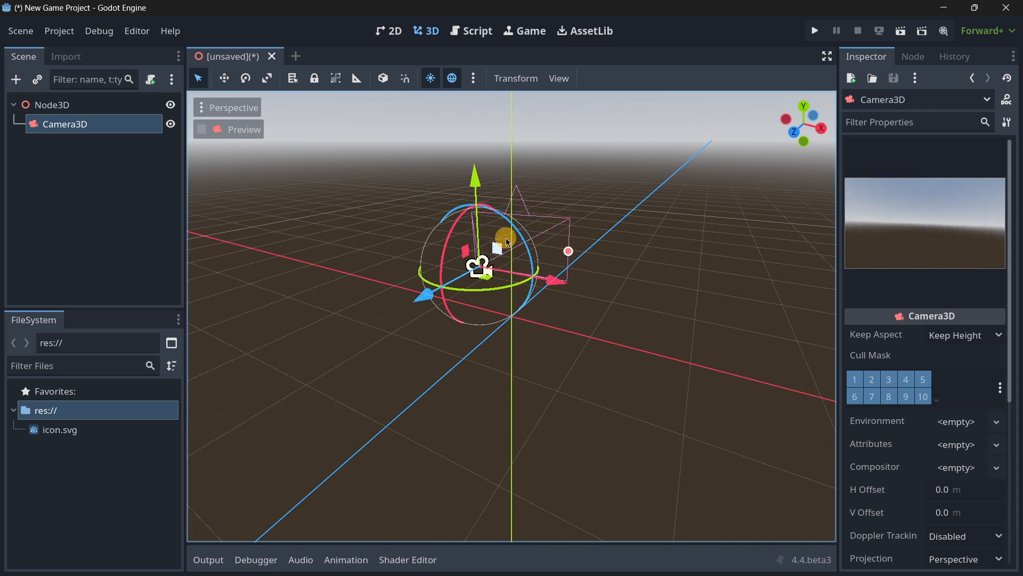
scroll("down", 3)
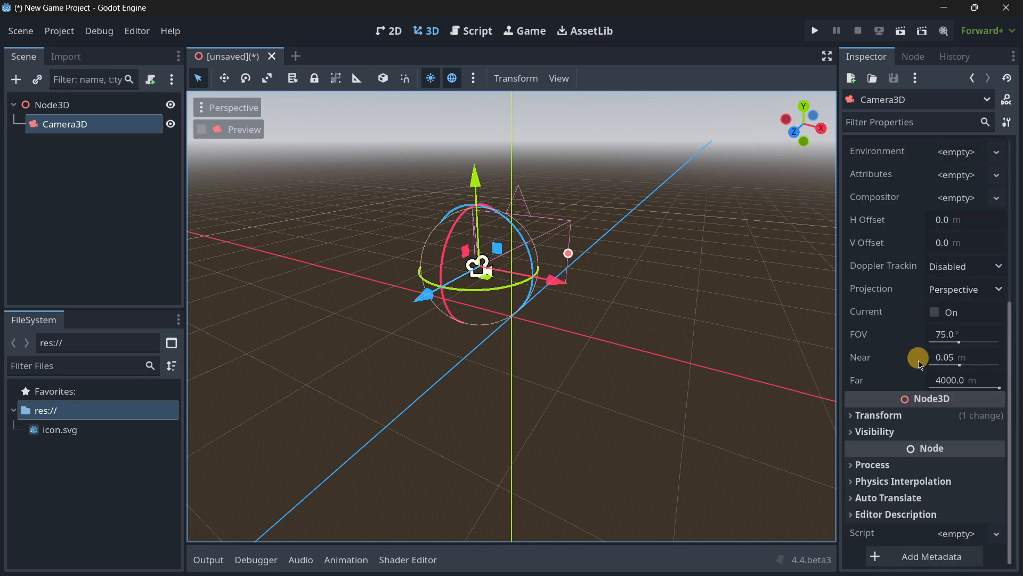
left_click(879, 414)
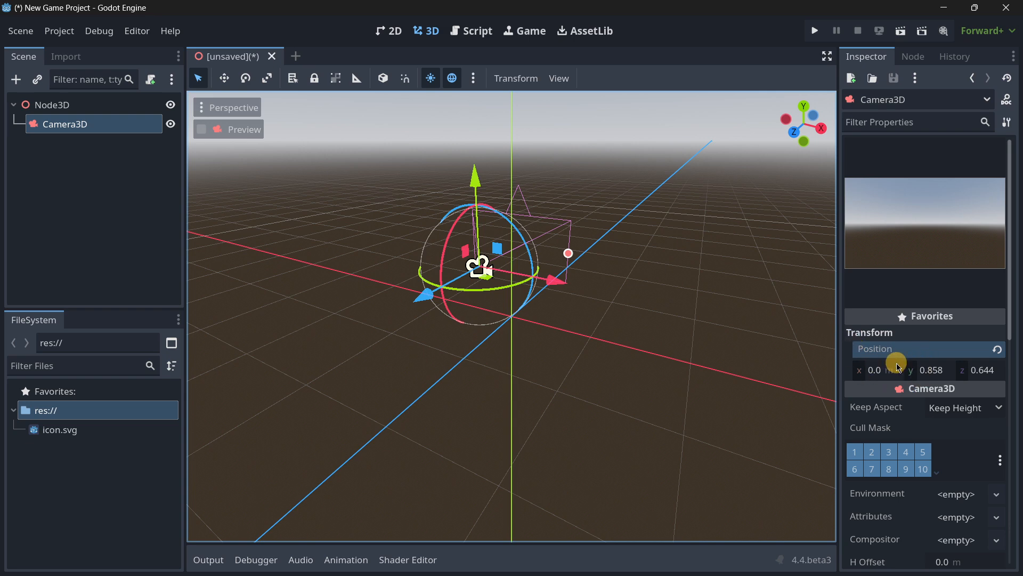
mouse_move(896, 430)
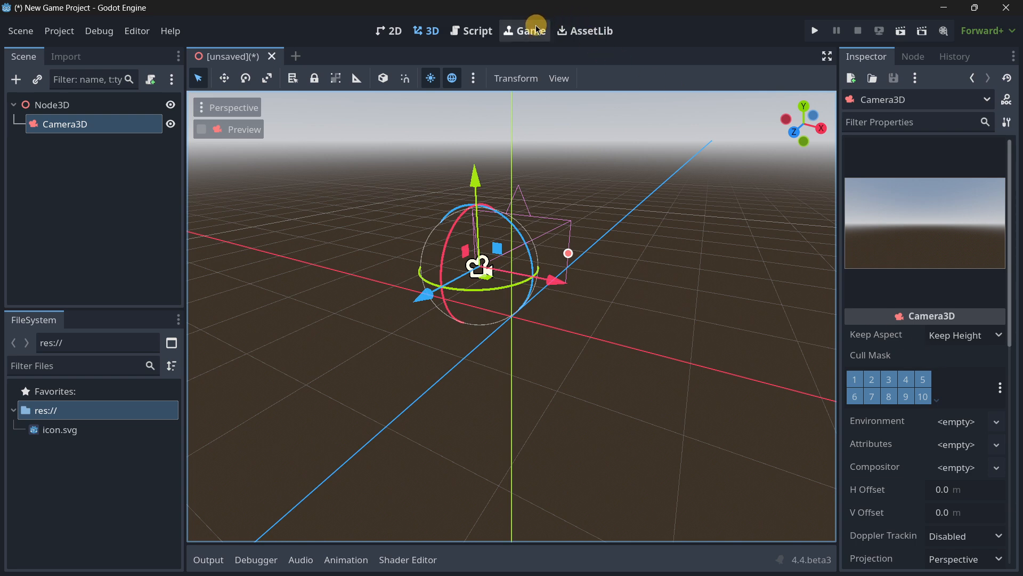
mouse_move(456, 58)
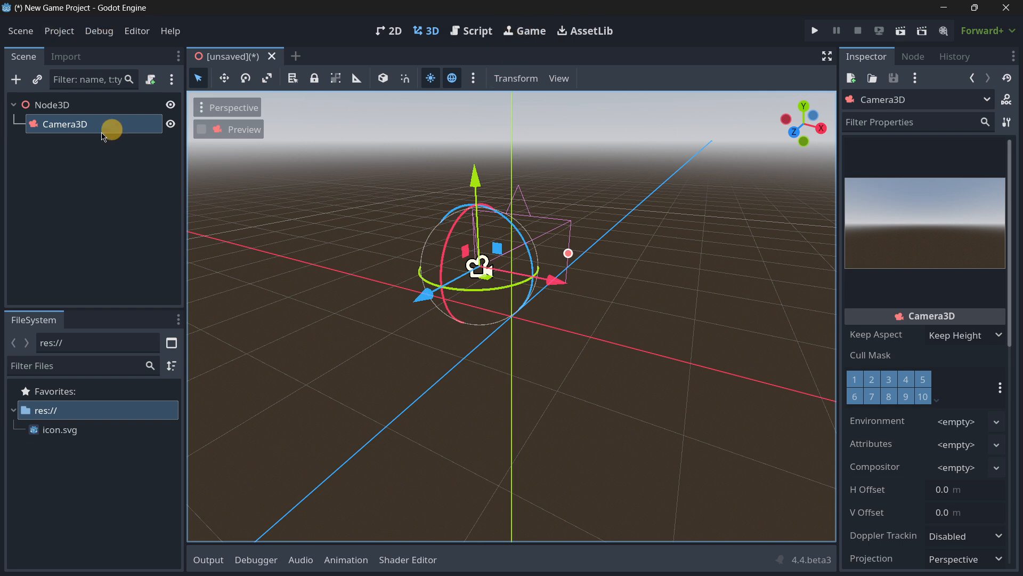
left_click(58, 30)
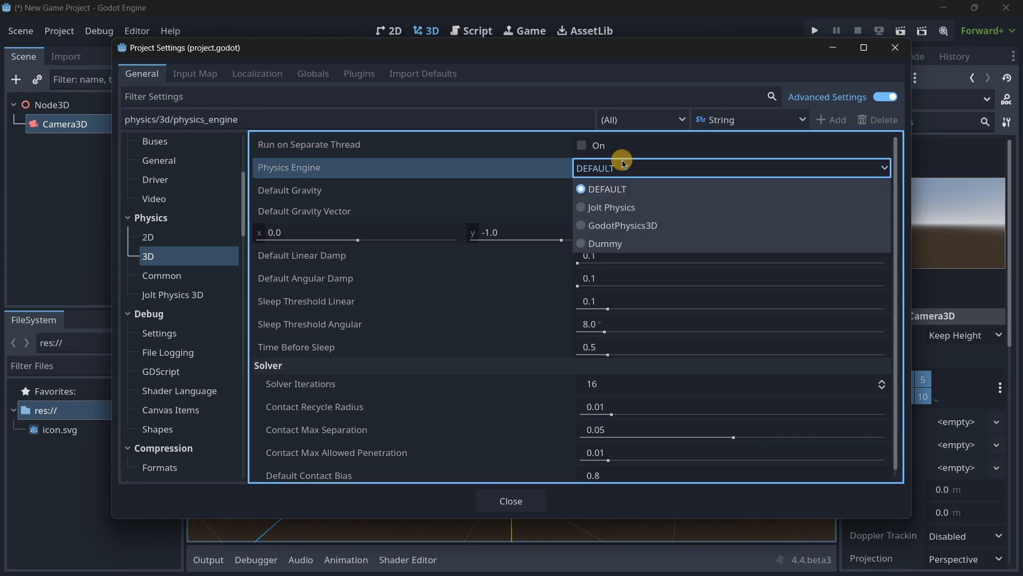
mouse_move(656, 206)
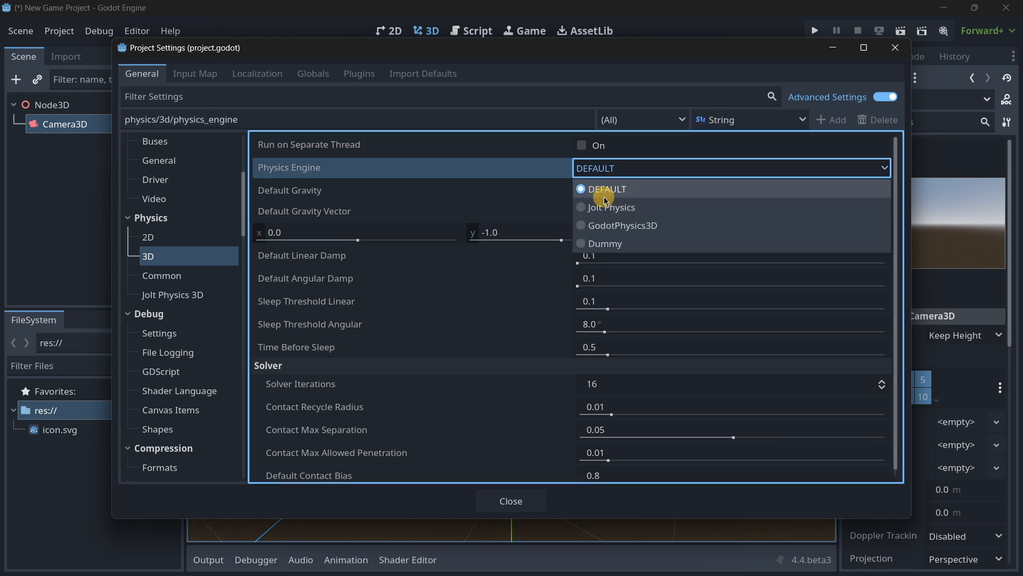
mouse_move(633, 213)
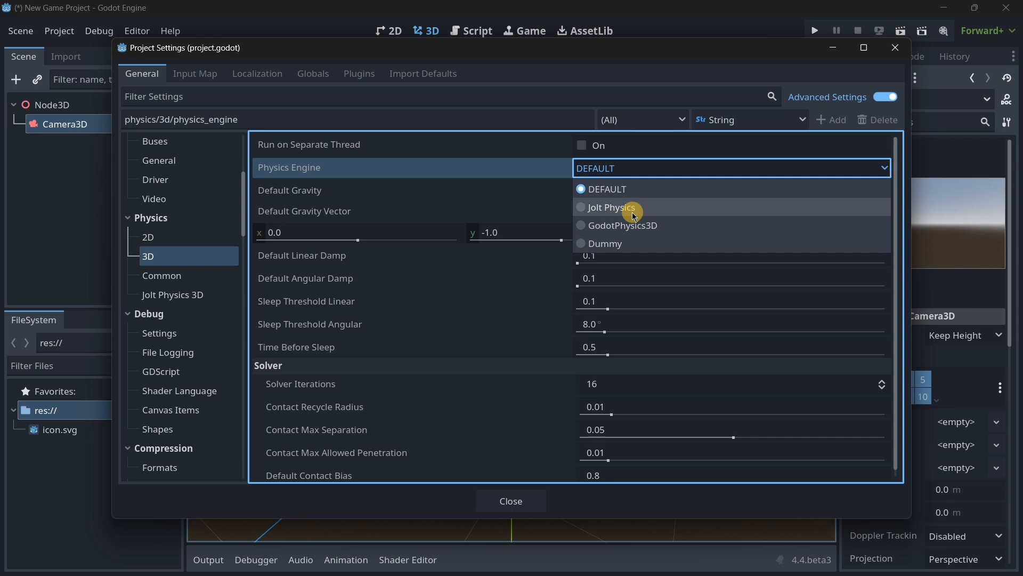
mouse_move(577, 225)
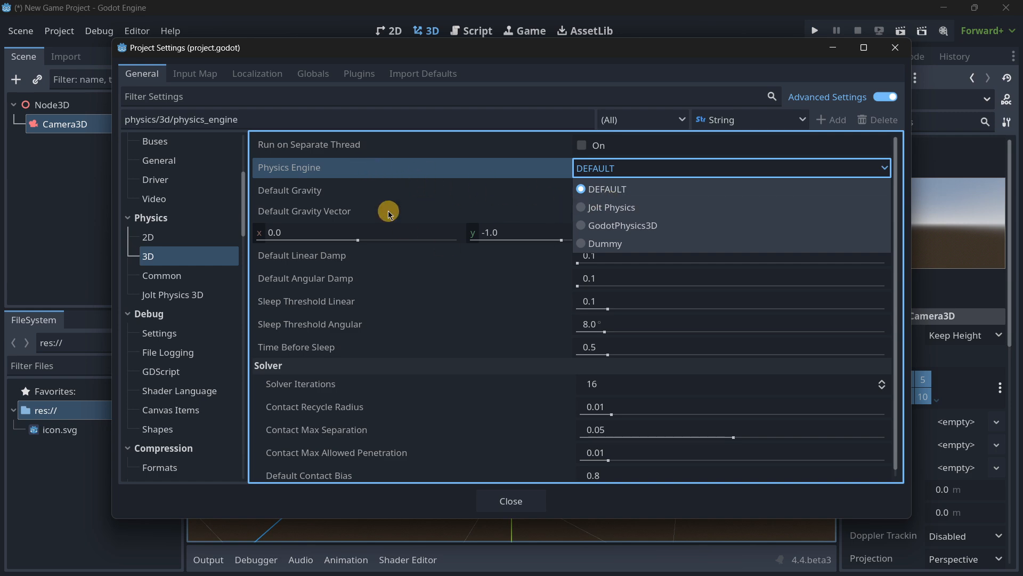
Pull the camera back on its Z axis and add a MeshInstance3D sphere node to the scene.
left_click(512, 501)
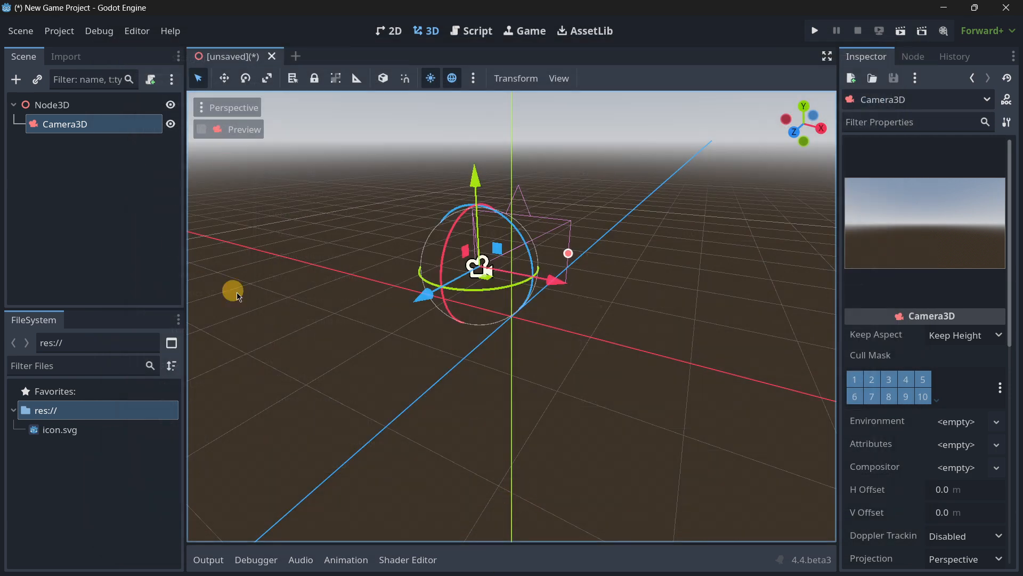
mouse_move(137, 179)
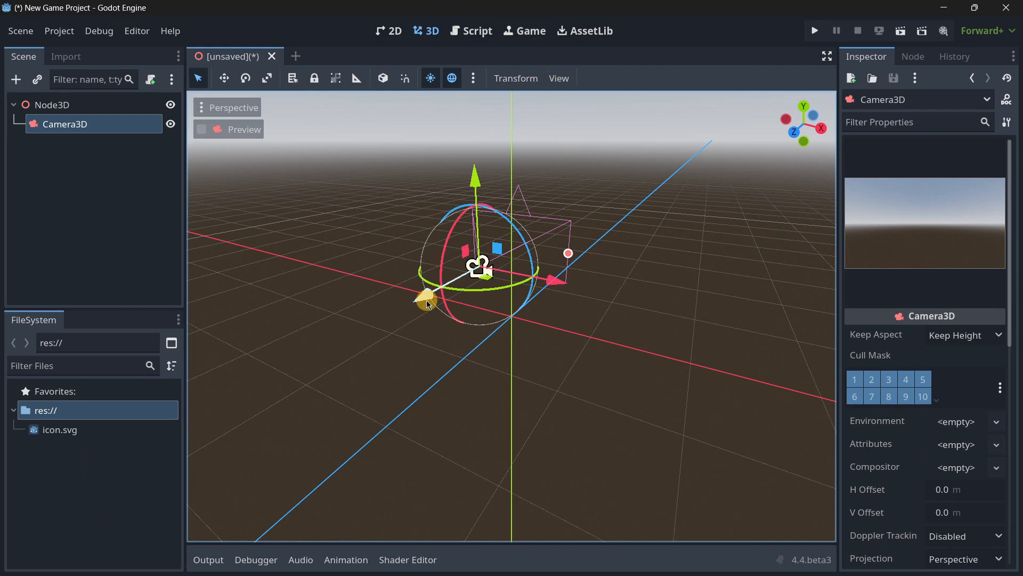
left_click_drag(427, 300, 326, 326)
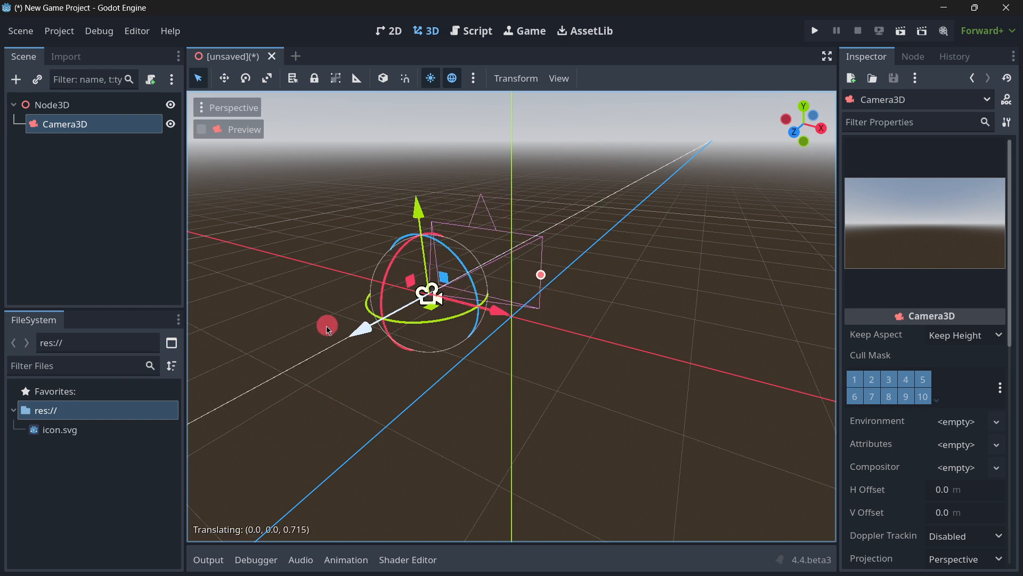
left_click(16, 79)
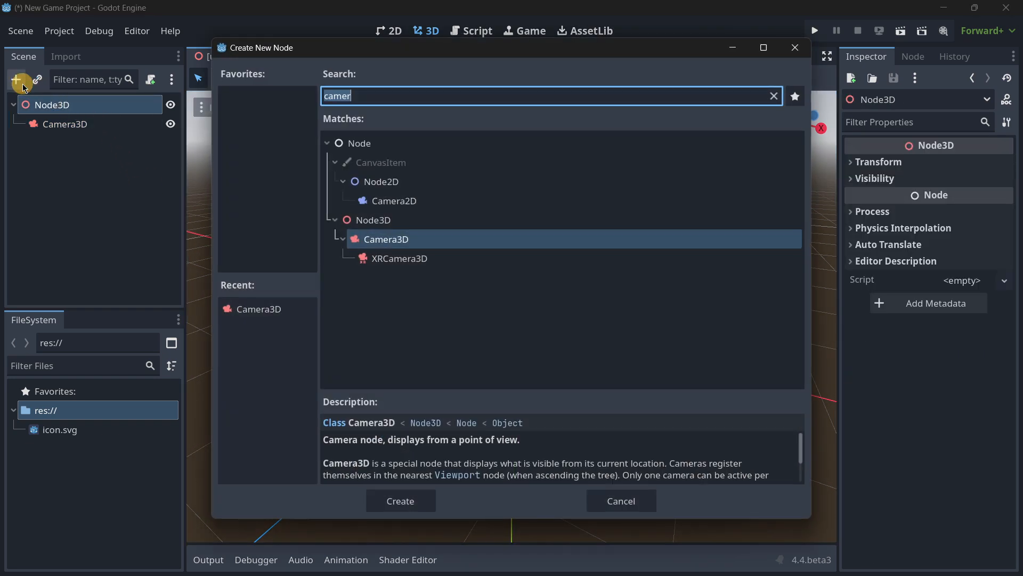
left_click(774, 96)
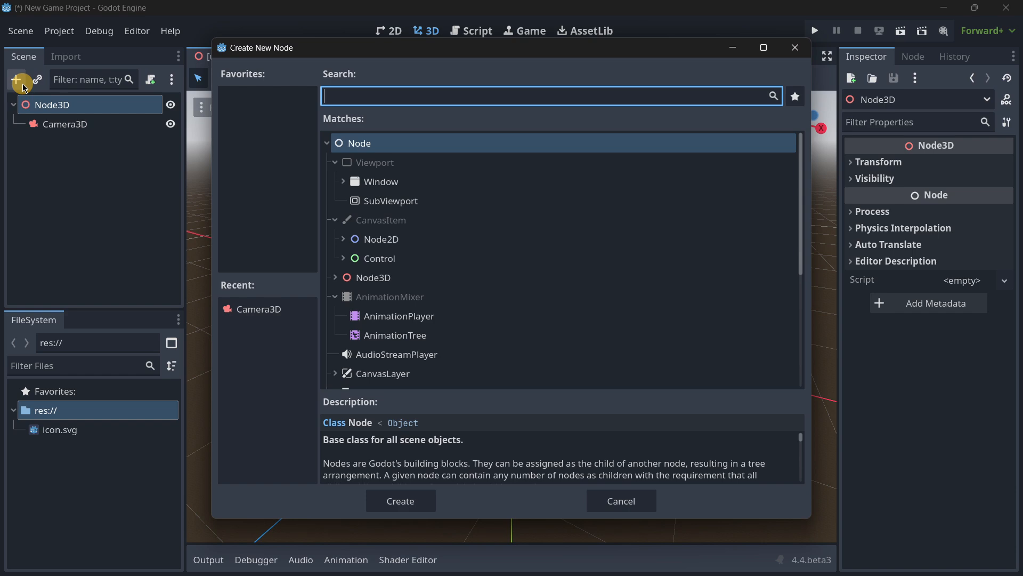
left_click(401, 501)
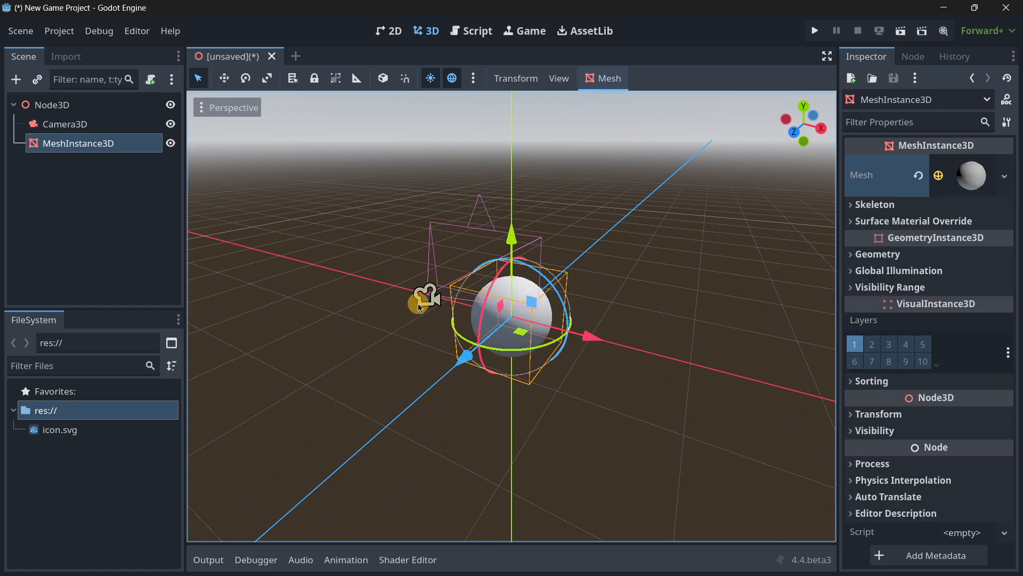
Select Camera3D and adjust it with the gizmo until the sphere shows in its preview.
left_click(64, 124)
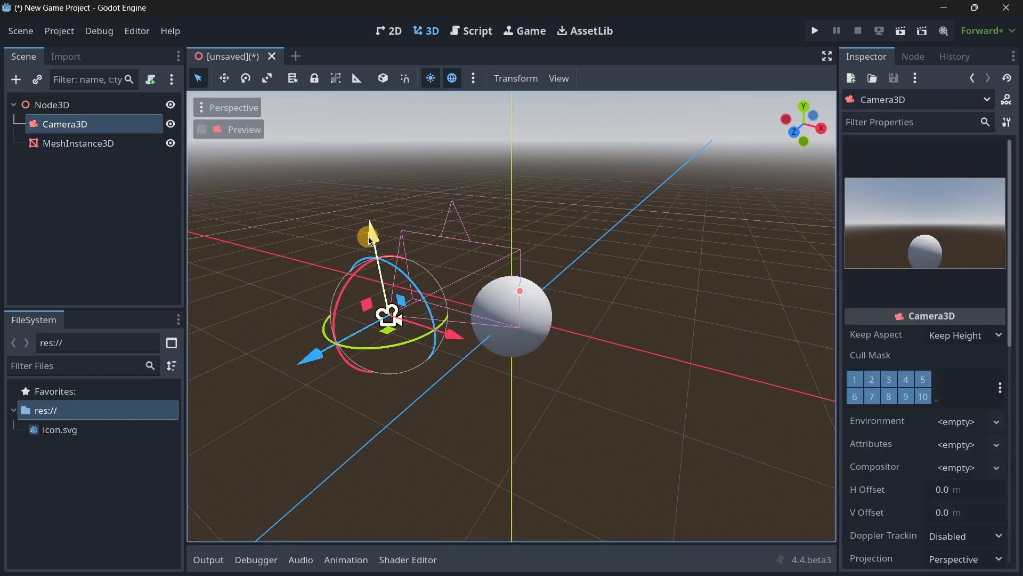
left_click_drag(369, 235, 505, 98)
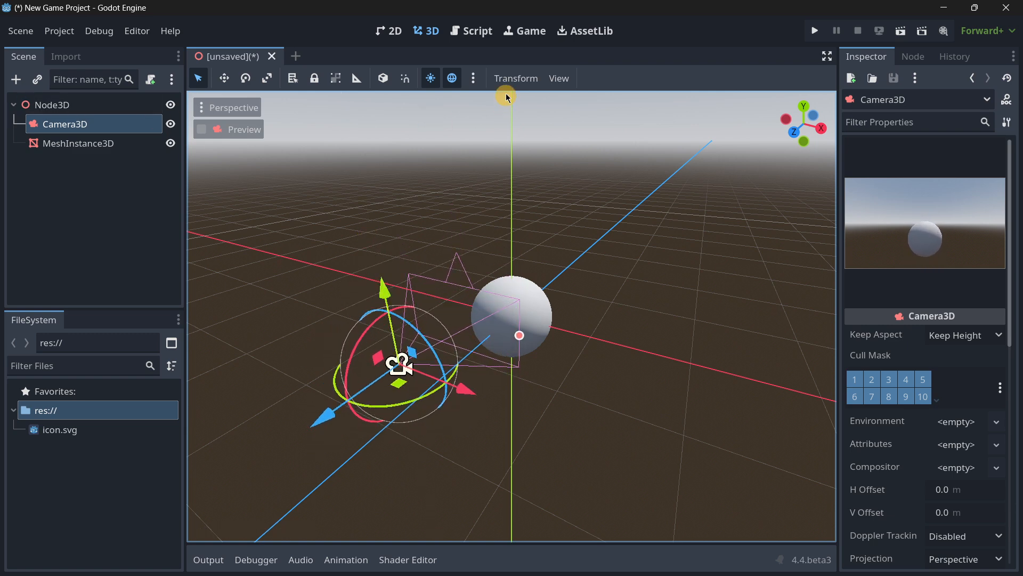
Add the preview environment and preview sun to the scene as WorldEnvironment and DirectionalLight3D.
left_click(473, 78)
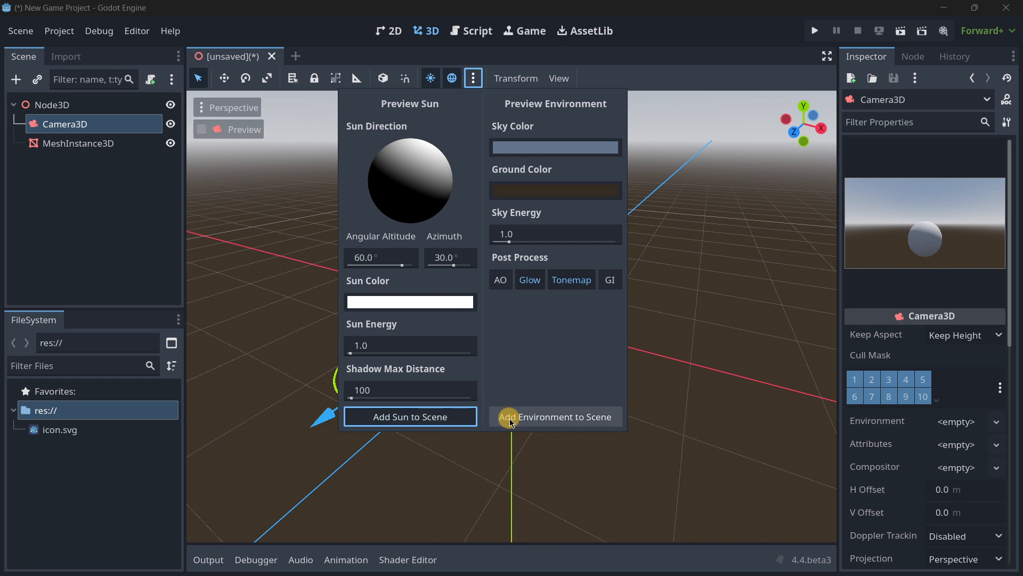
left_click(554, 416)
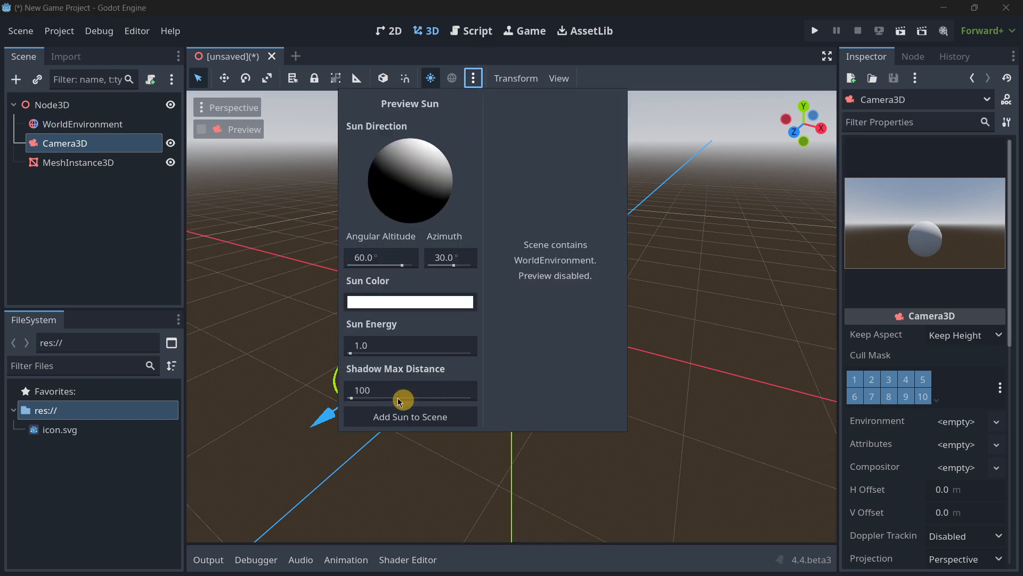
left_click(410, 416)
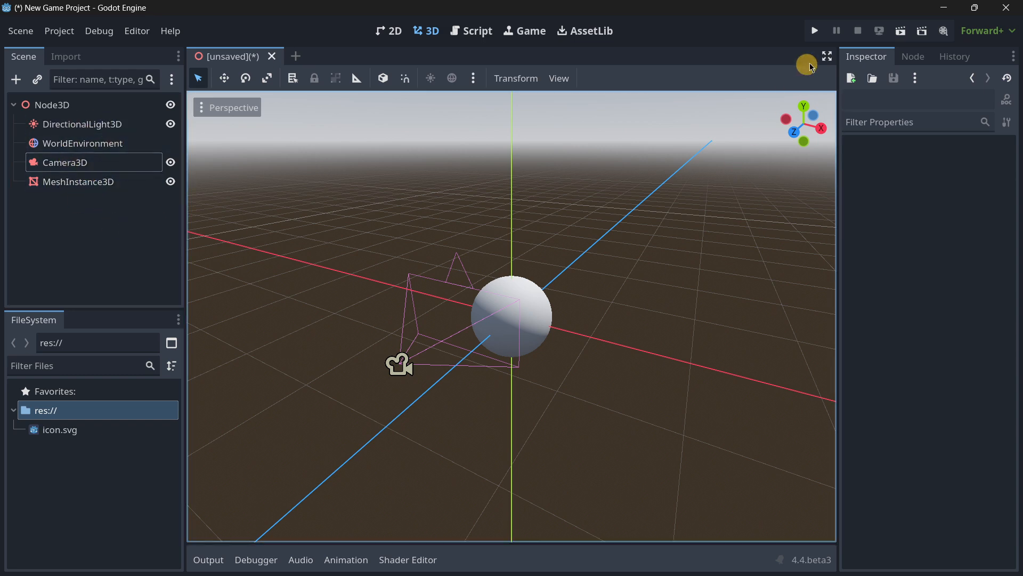
Run the project as node_3d.tscn, enable 3D picking and inspect the sphere's live properties remotely.
left_click(815, 30)
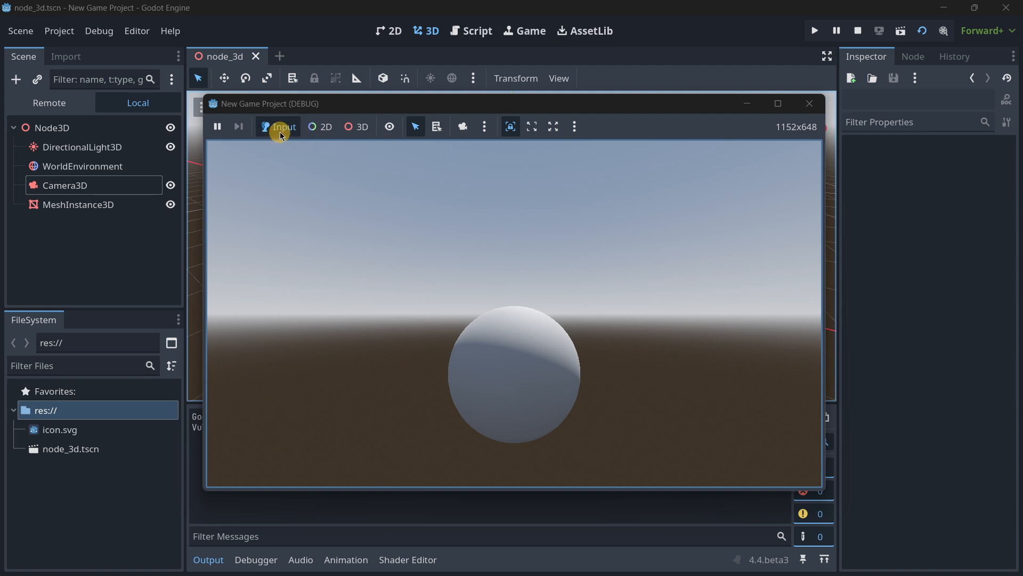
mouse_move(280, 136)
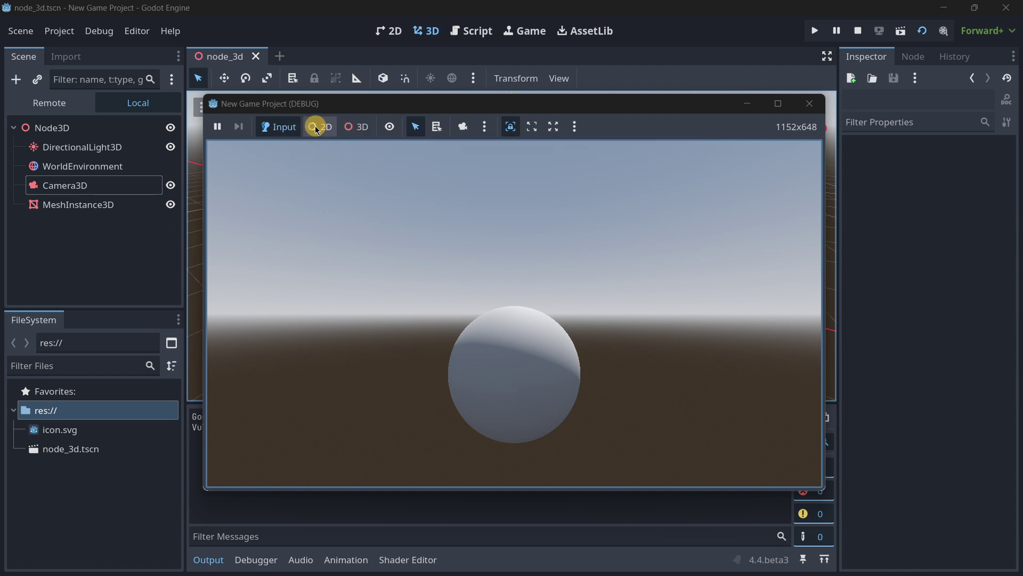
left_click(356, 126)
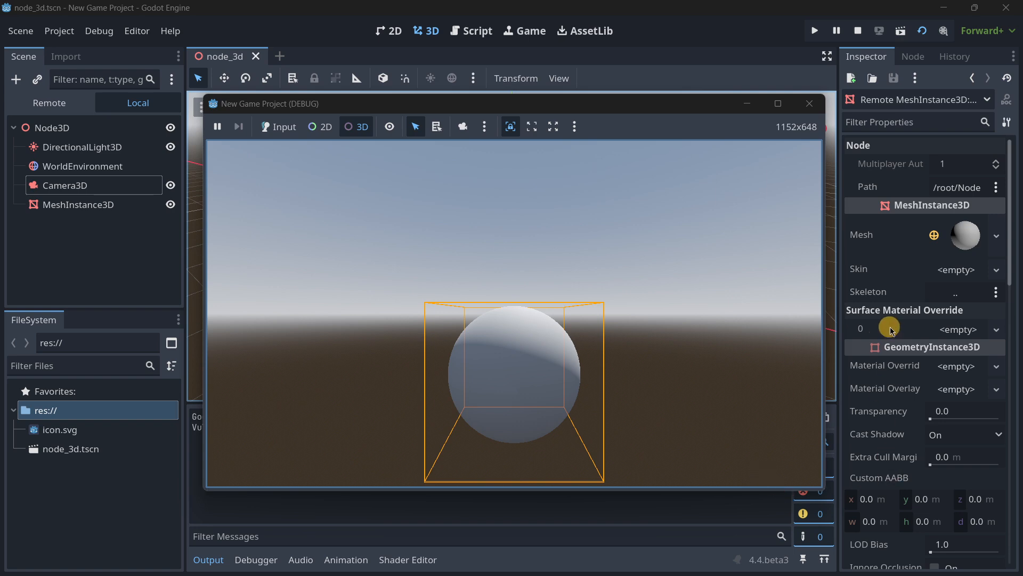
scroll("down", 3)
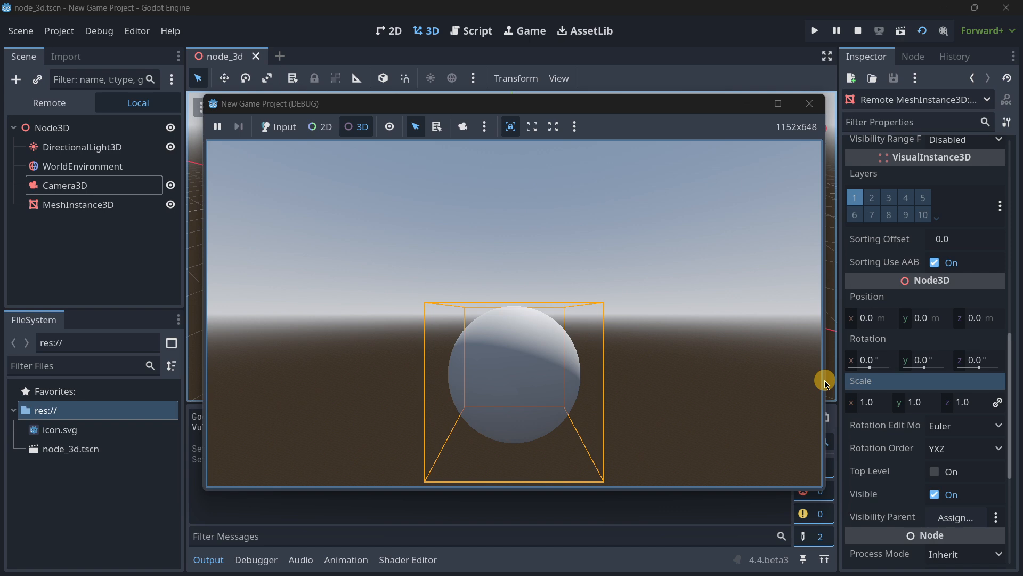
mouse_move(448, 116)
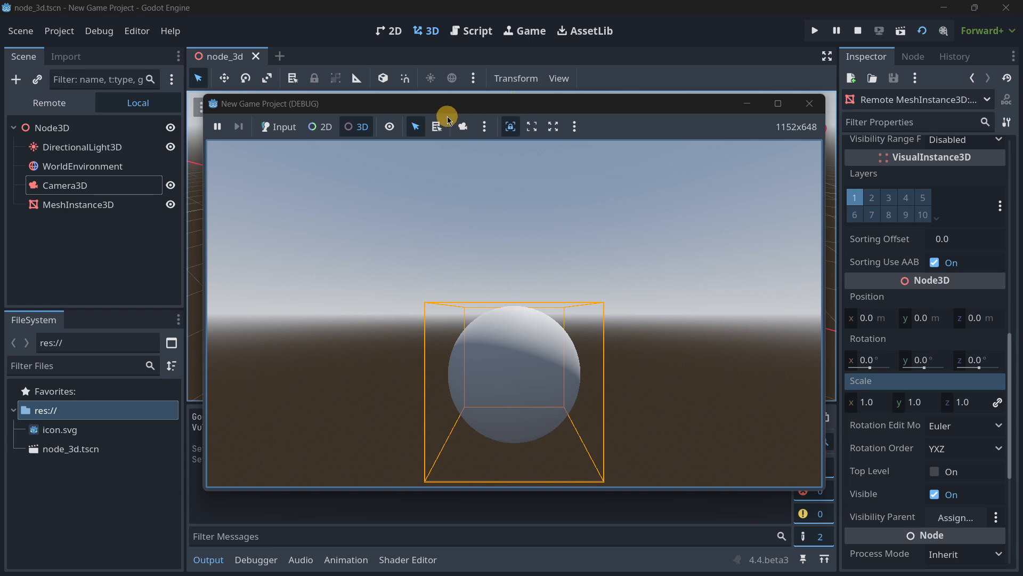
Drag the floating game window around and settle it over the 3D viewport.
left_click_drag(447, 111, 516, 129)
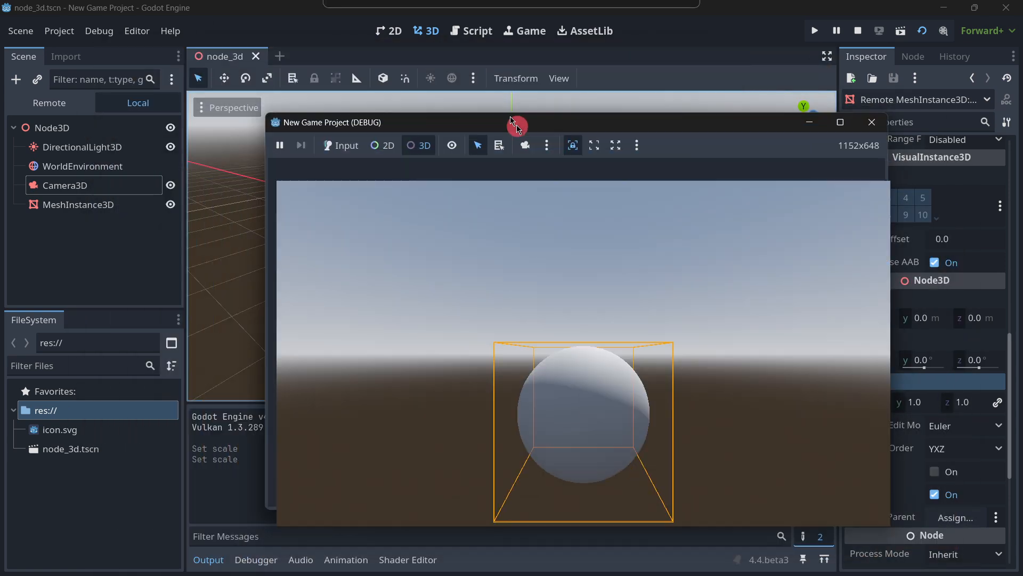
left_click_drag(516, 122, 548, 101)
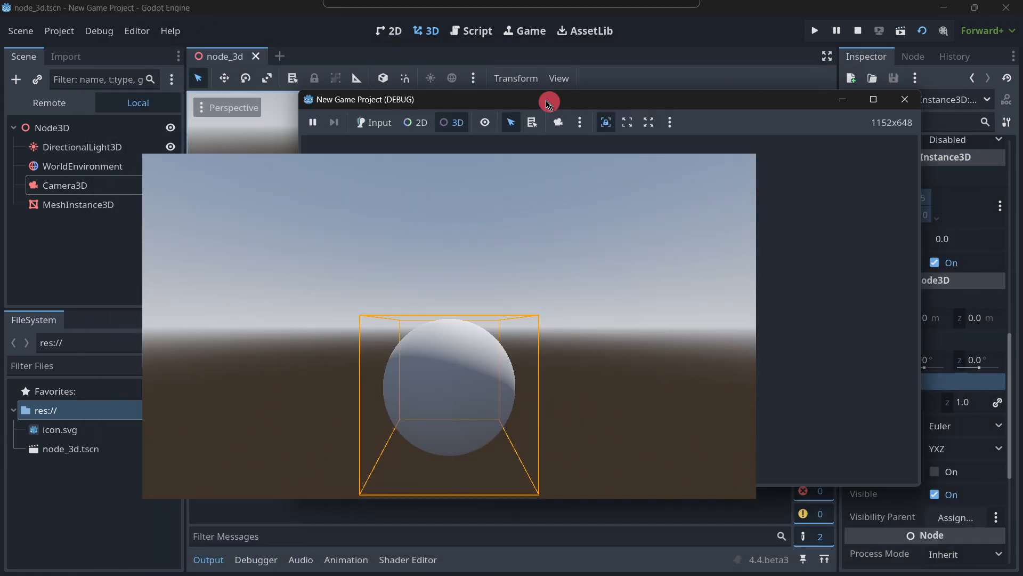
left_click_drag(548, 101, 441, 119)
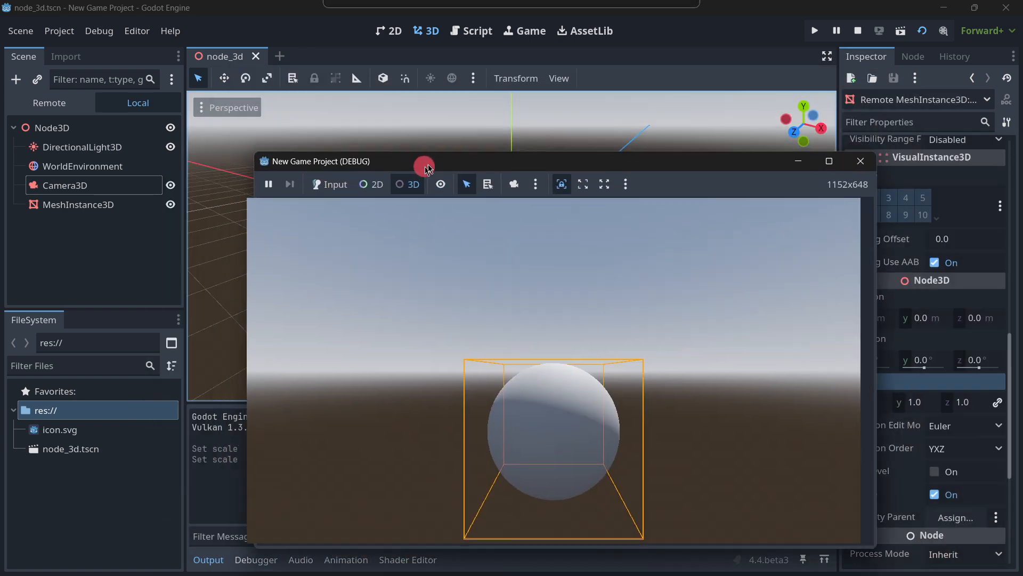
left_click_drag(425, 161, 424, 142)
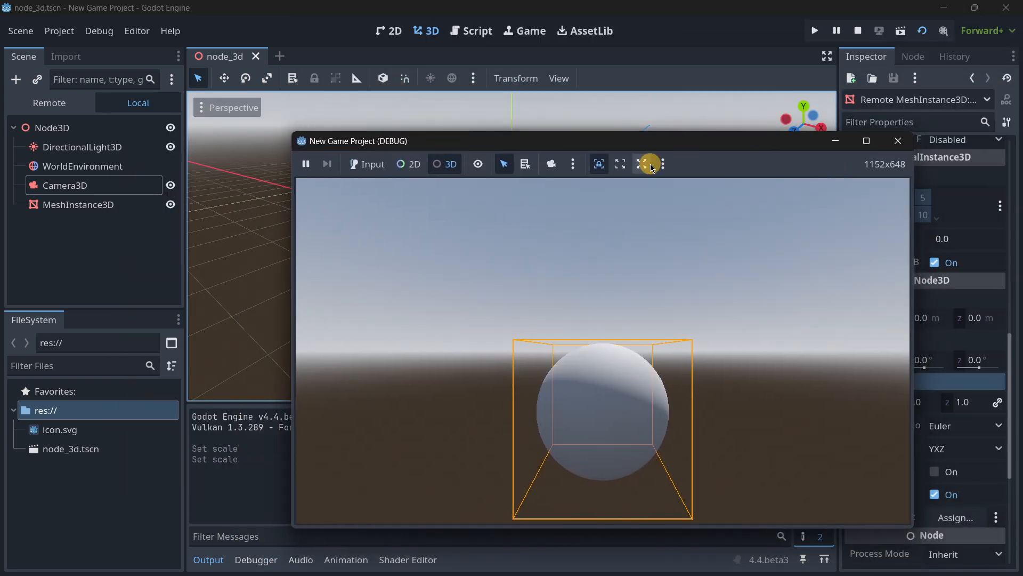
mouse_move(627, 171)
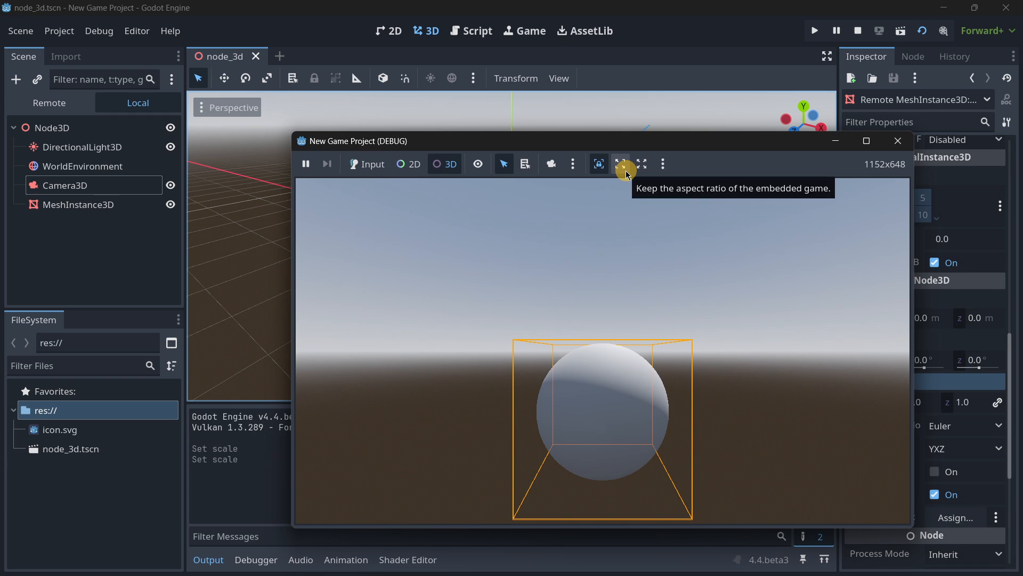
Untick Make Game Workspace Floating on Next Play in the embed options and stop the game.
left_click(620, 164)
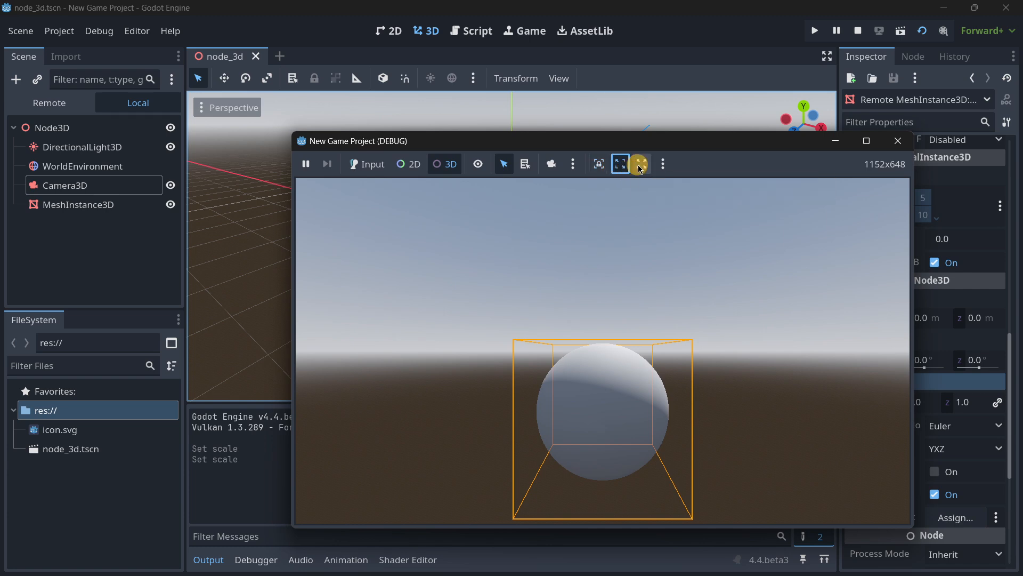
left_click(663, 164)
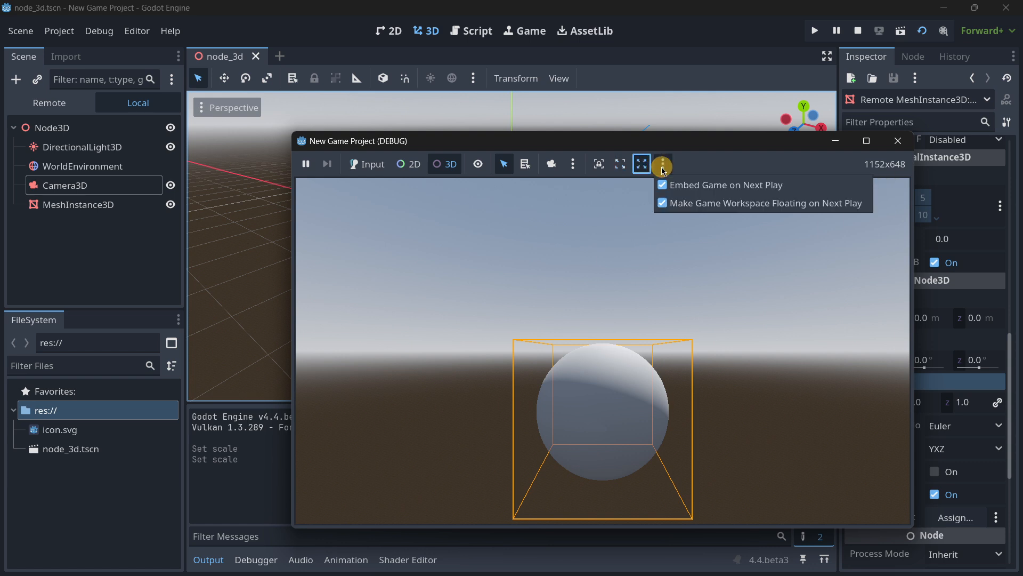
mouse_move(810, 188)
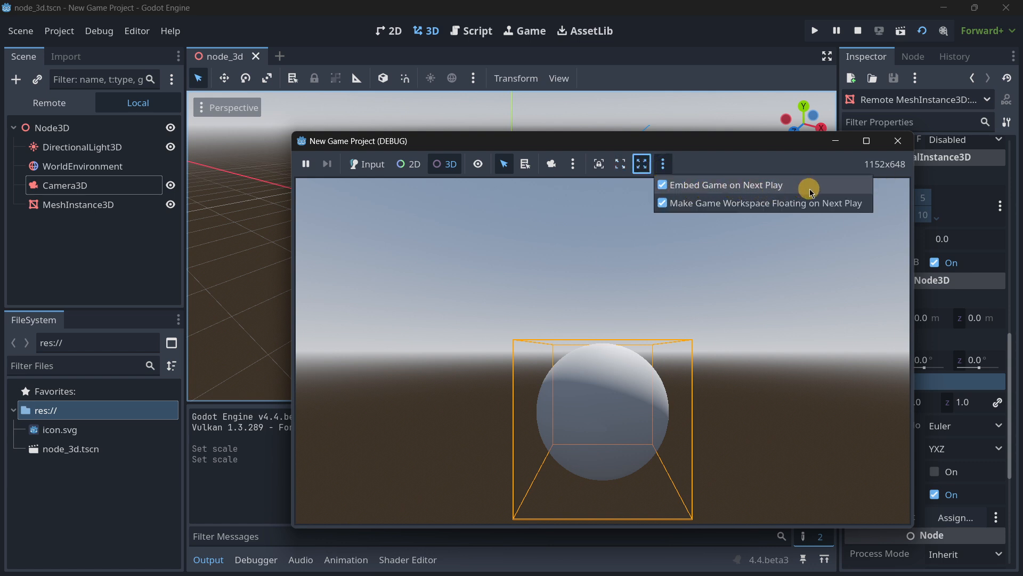
mouse_move(730, 212)
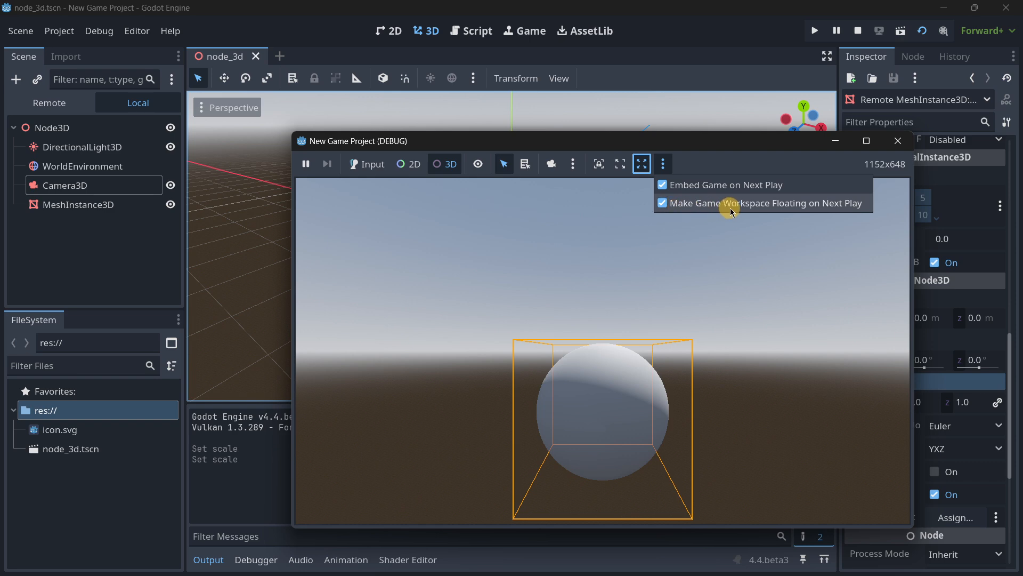
left_click(815, 30)
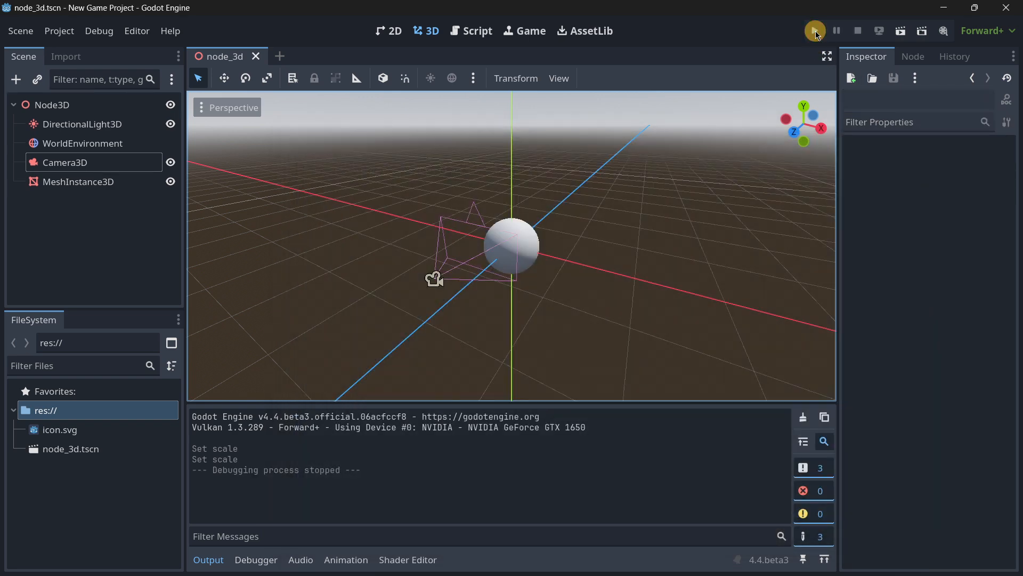
Run the game embedded in the Game view, toggling Keep Aspect Ratio then Stretch to fill.
left_click(815, 30)
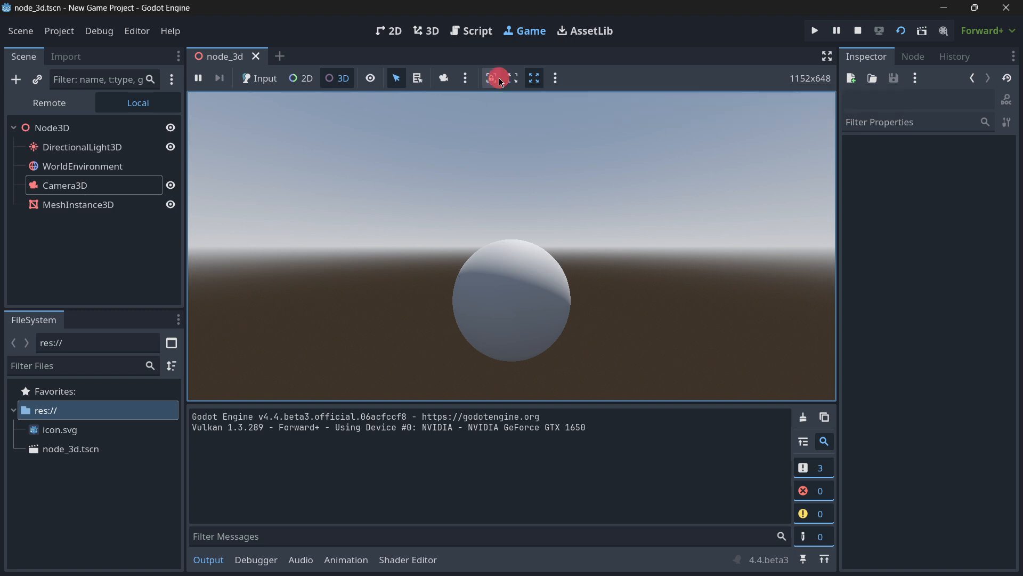
left_click(494, 77)
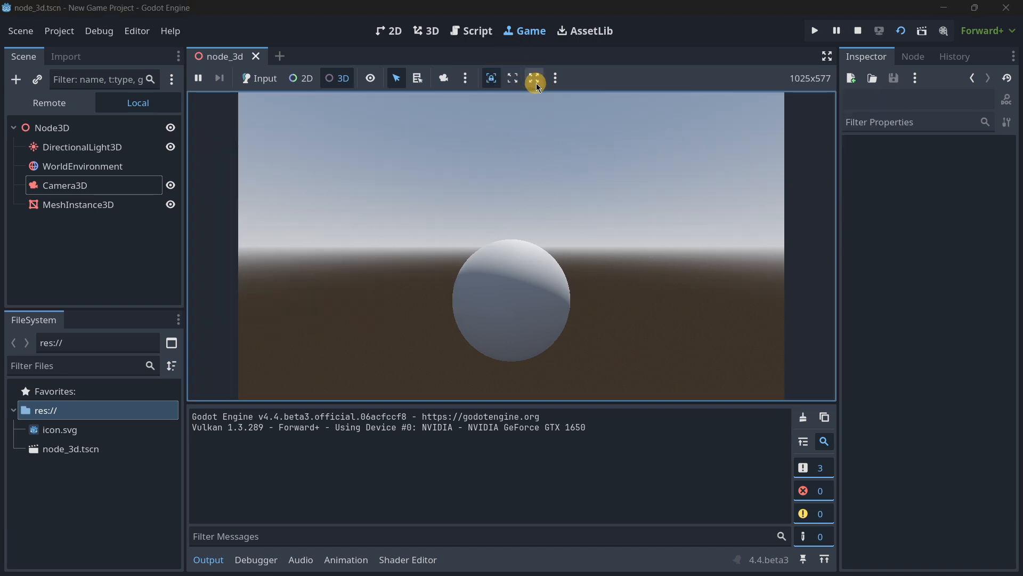
left_click(491, 77)
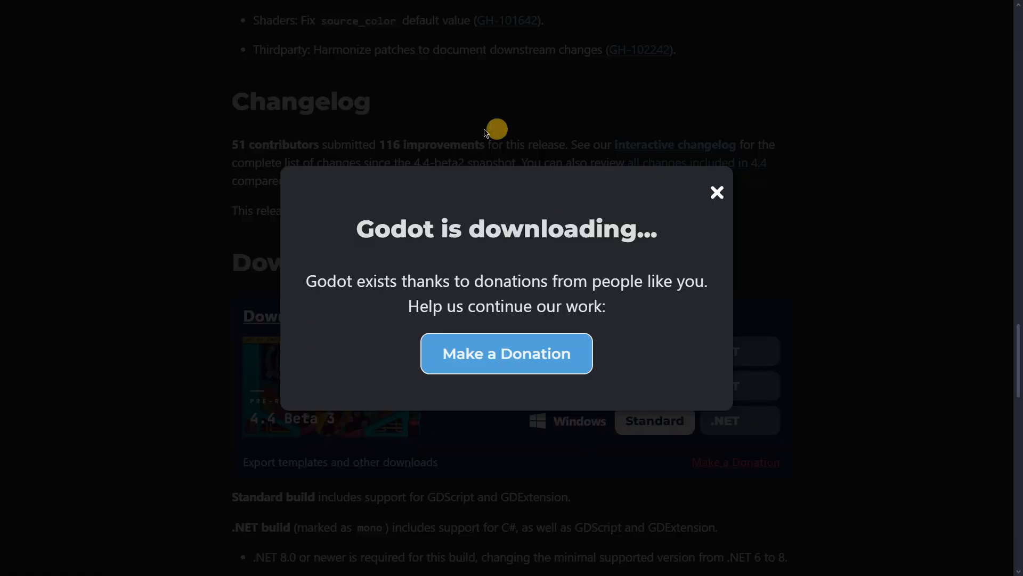
mouse_move(764, 441)
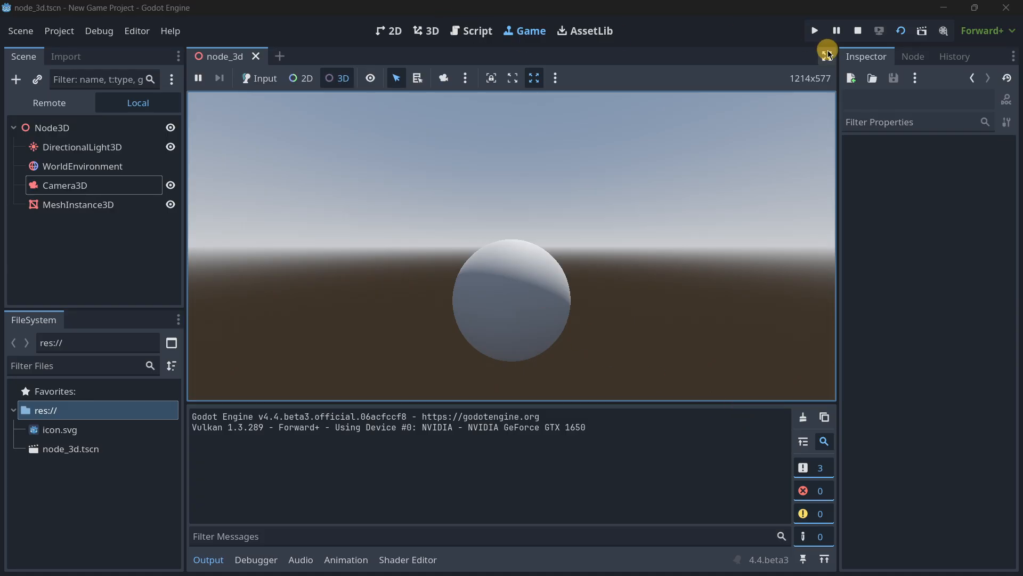
mouse_move(815, 30)
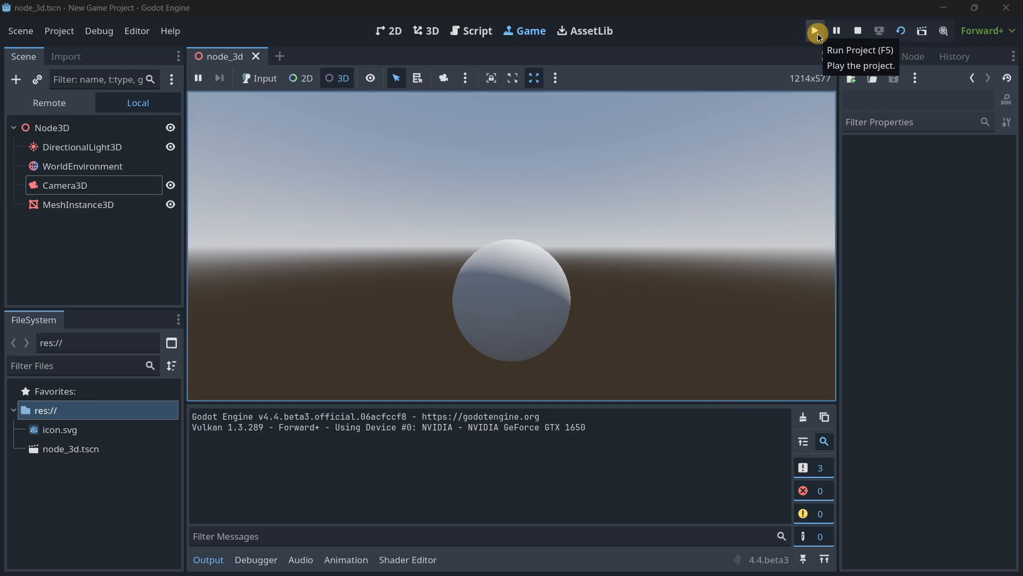
Stop the embedded game run and return to the 3D scene editor.
left_click(857, 30)
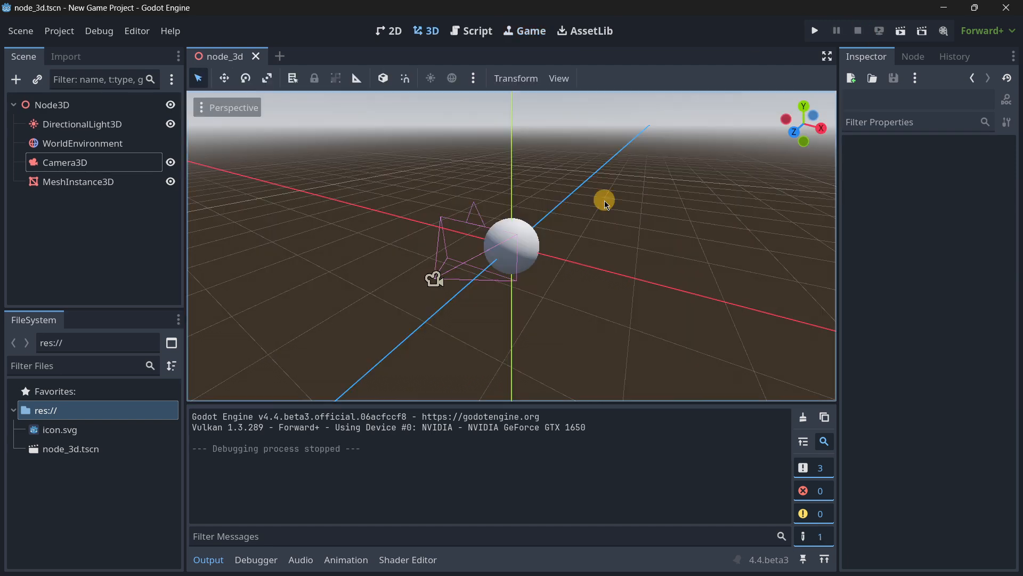